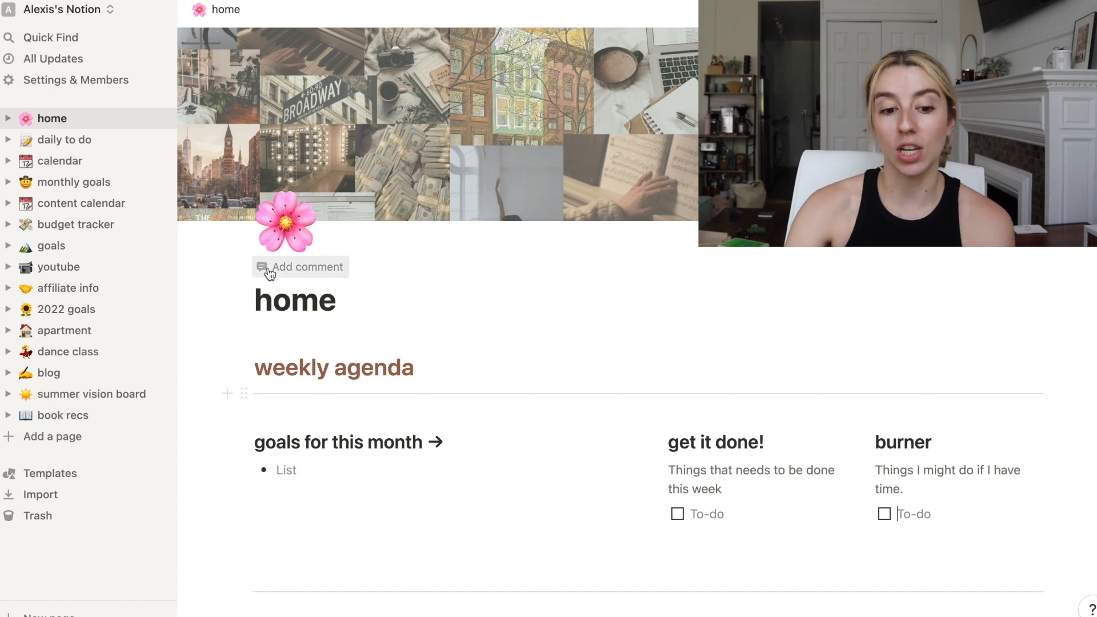
Swap the home page's blossom icon for a sun emoji via the 'sun' filter.
{"action": "left_click", "coordinate": [291, 222]}
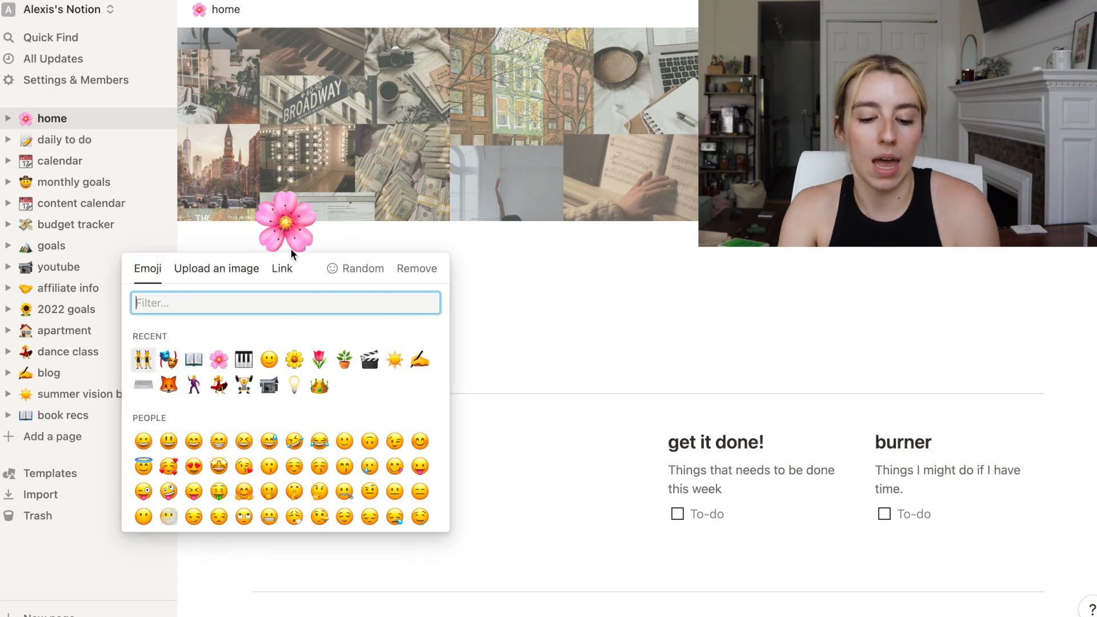
{"action": "type", "text": "sun"}
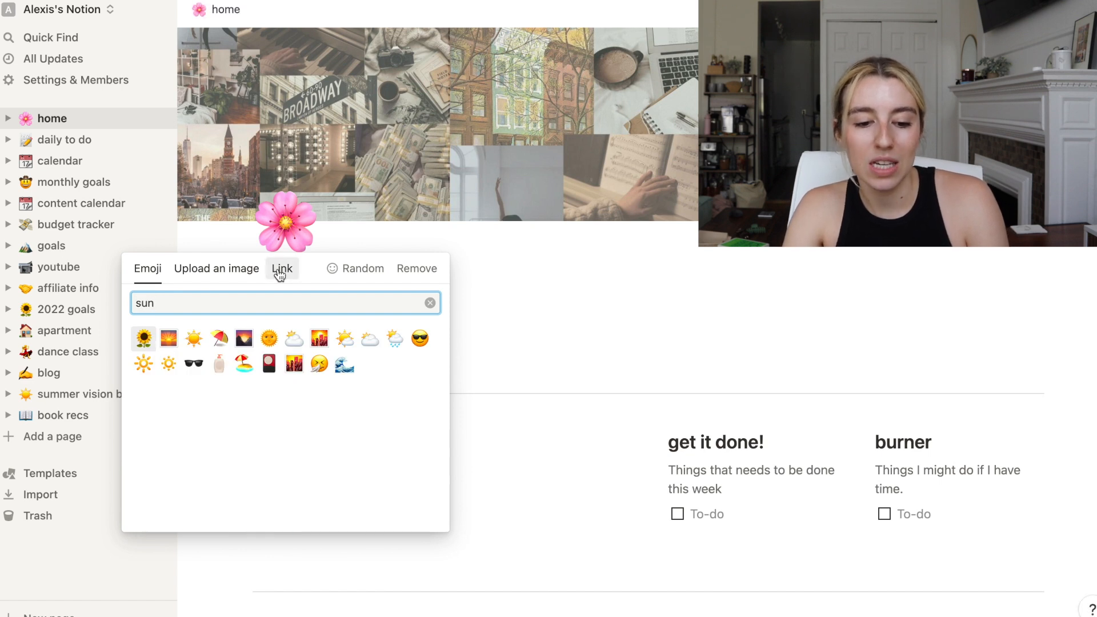
{"action": "mouse_move", "coordinate": [246, 299]}
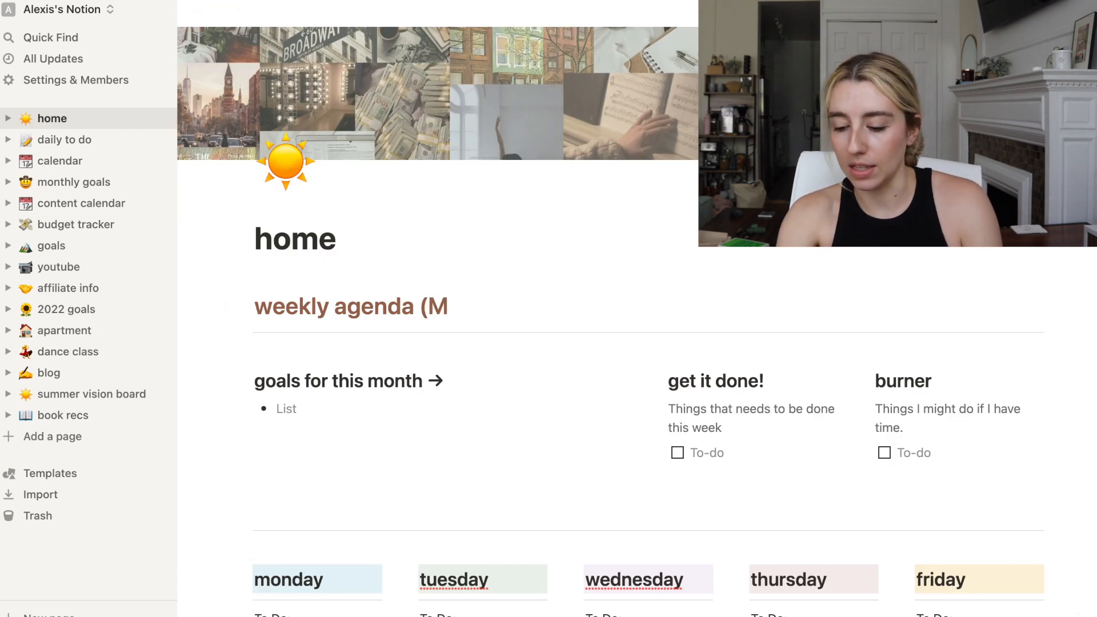
Append '(may 30 - june 5)' to the weekly agenda heading.
{"action": "type", "text": "May 30 -"}
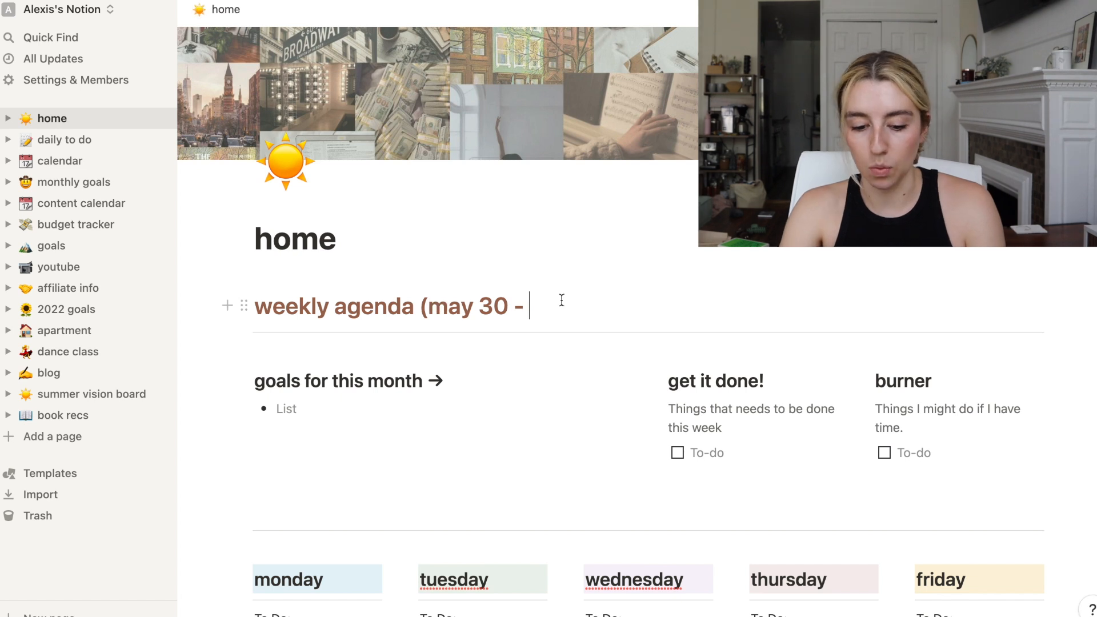
{"action": "type", "text": "june 5)"}
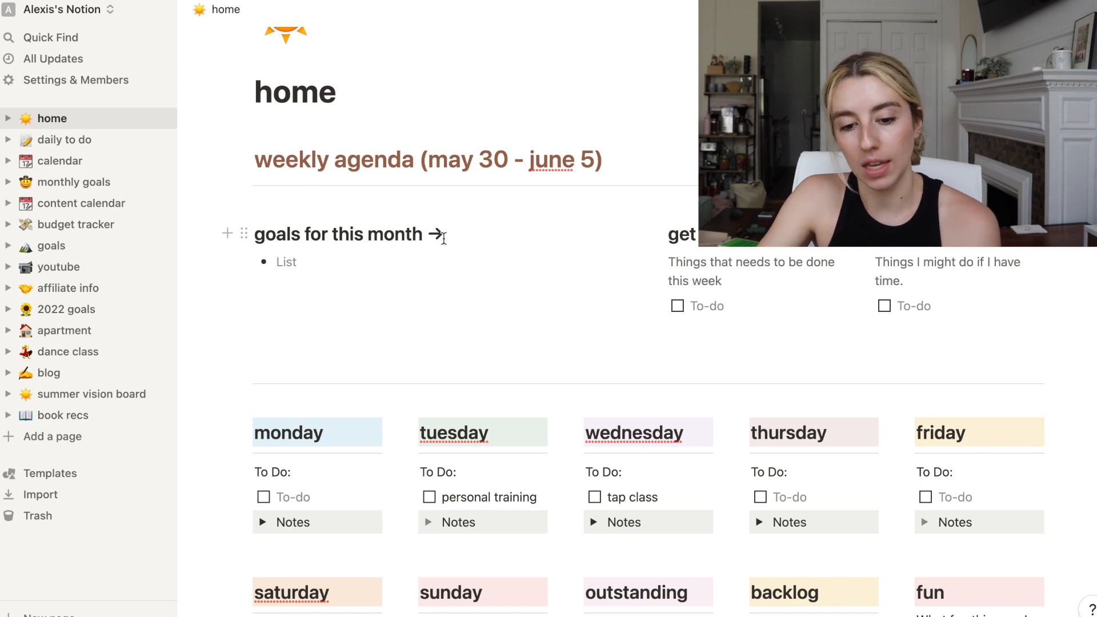
{"action": "scroll", "scroll_direction": "down", "scroll_amount": 3}
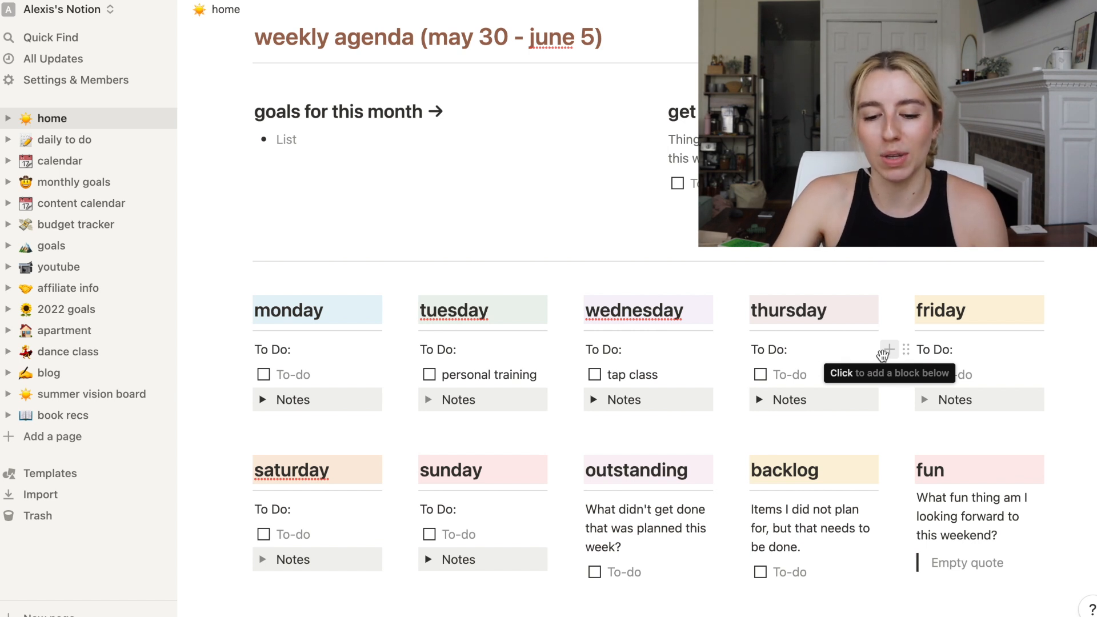
{"action": "scroll", "scroll_direction": "down", "scroll_amount": 3}
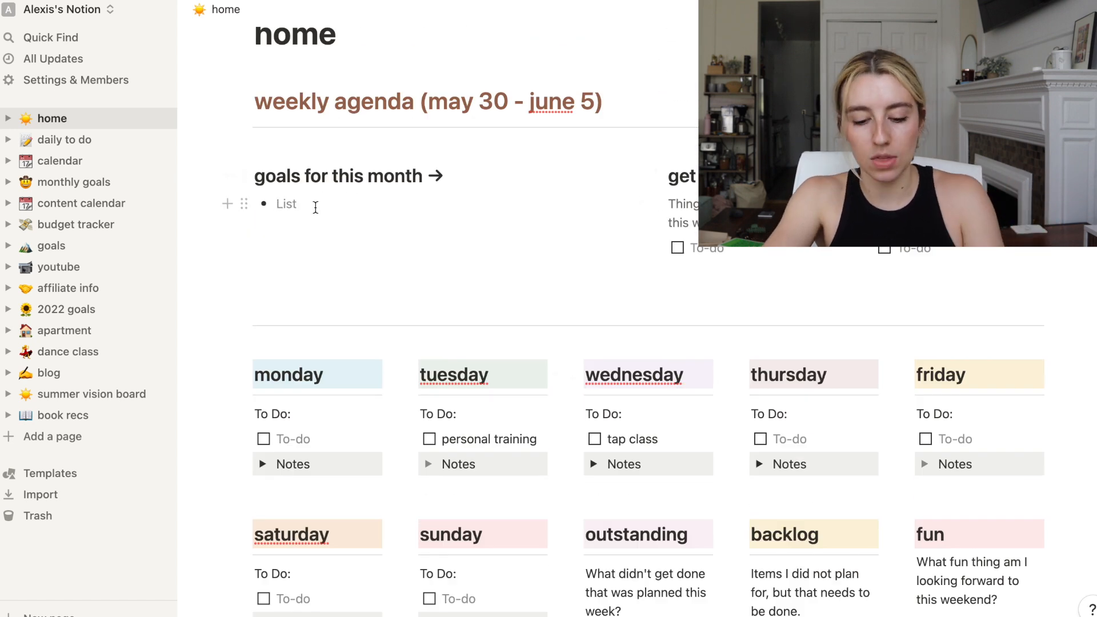
Enter four monthly goals: go live with my blog, consistently take dance class, go outside everyday, keep my room clean.
{"action": "type", "text": "go live with"}
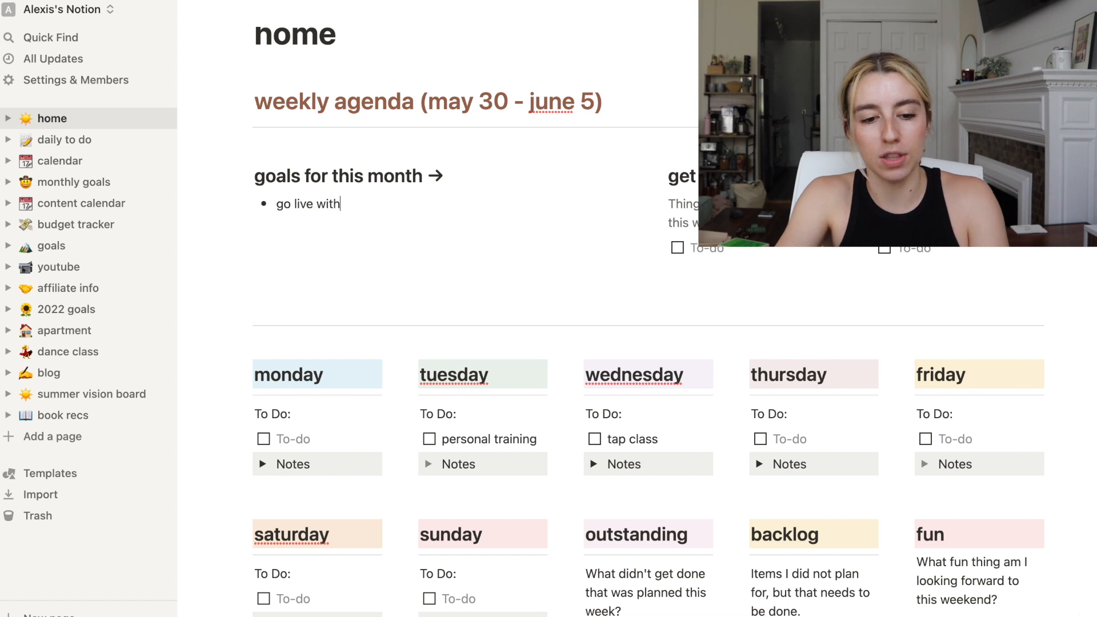
{"action": "type", "text": "my blog"}
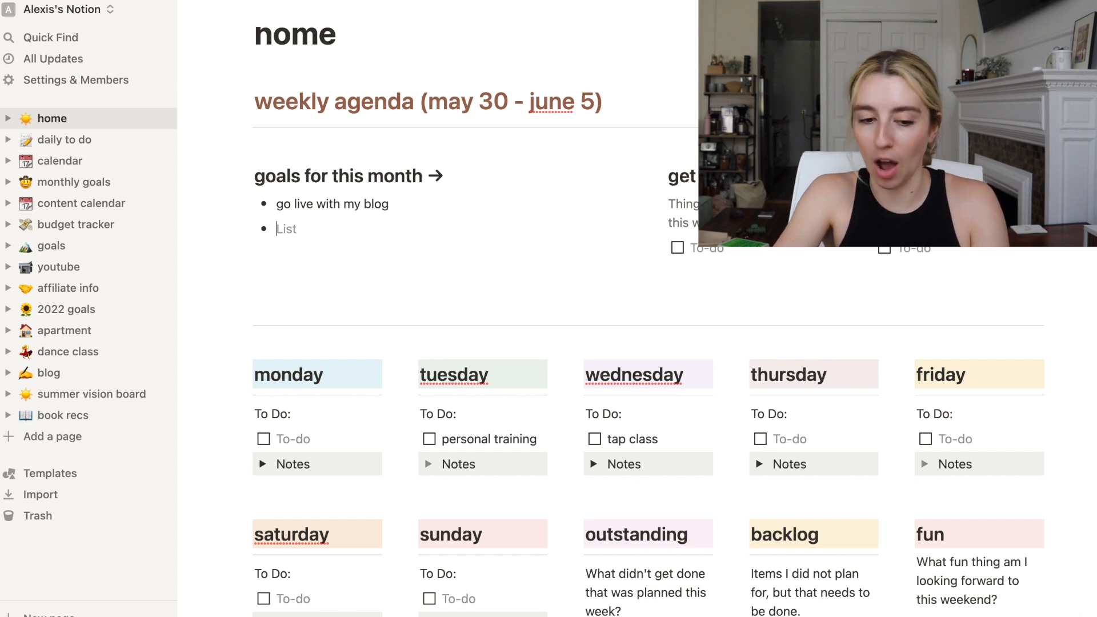
{"action": "type", "text": "consistently"}
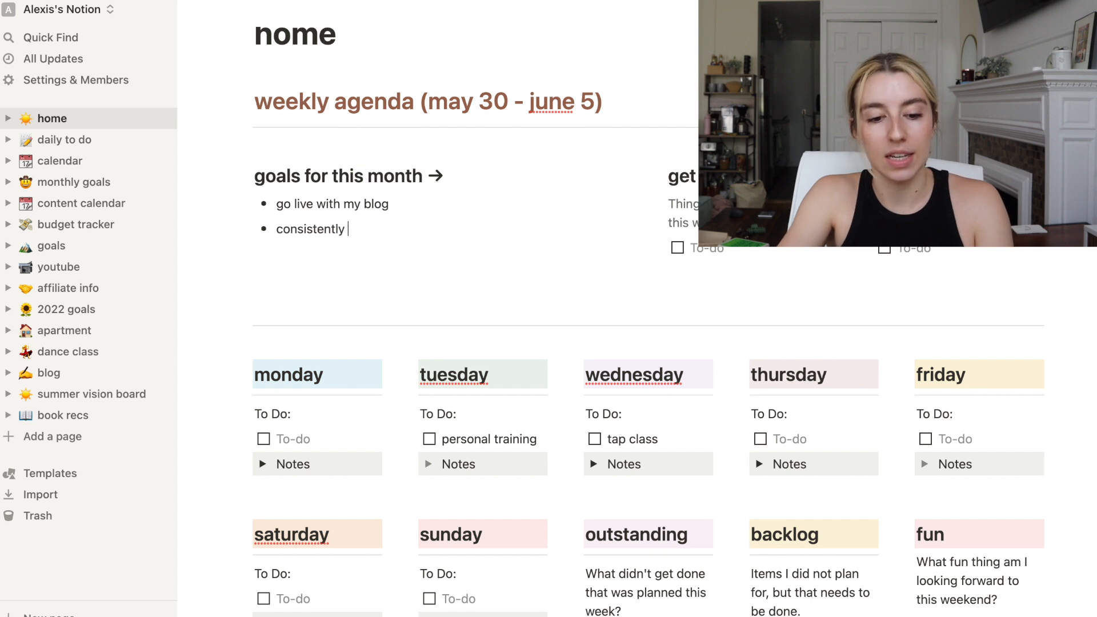
{"action": "type", "text": "take dance class"}
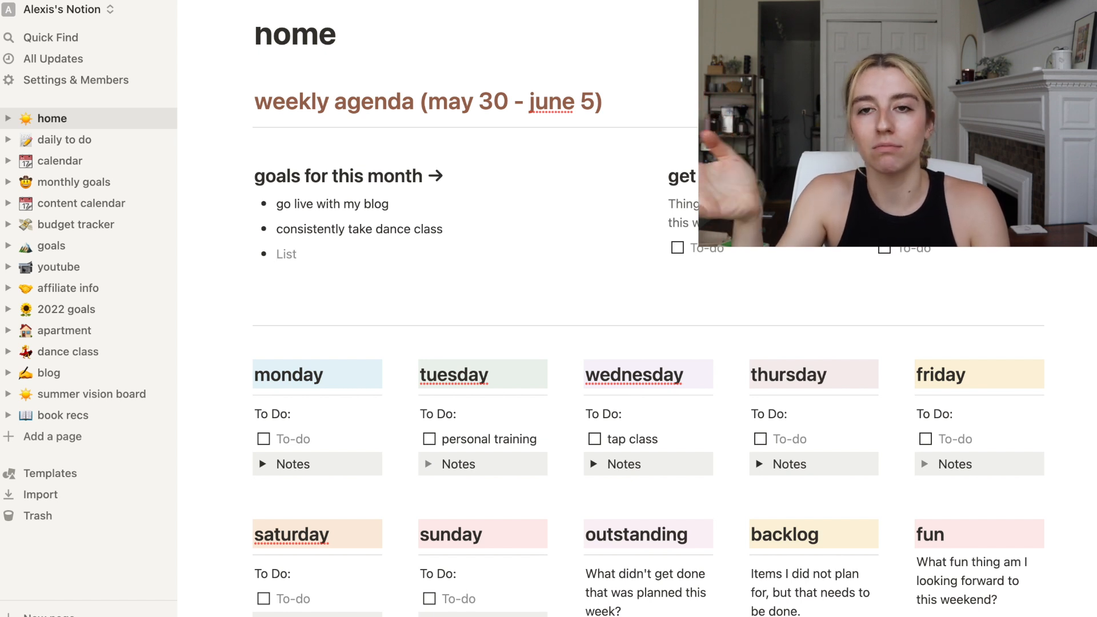
{"action": "type", "text": "go o"}
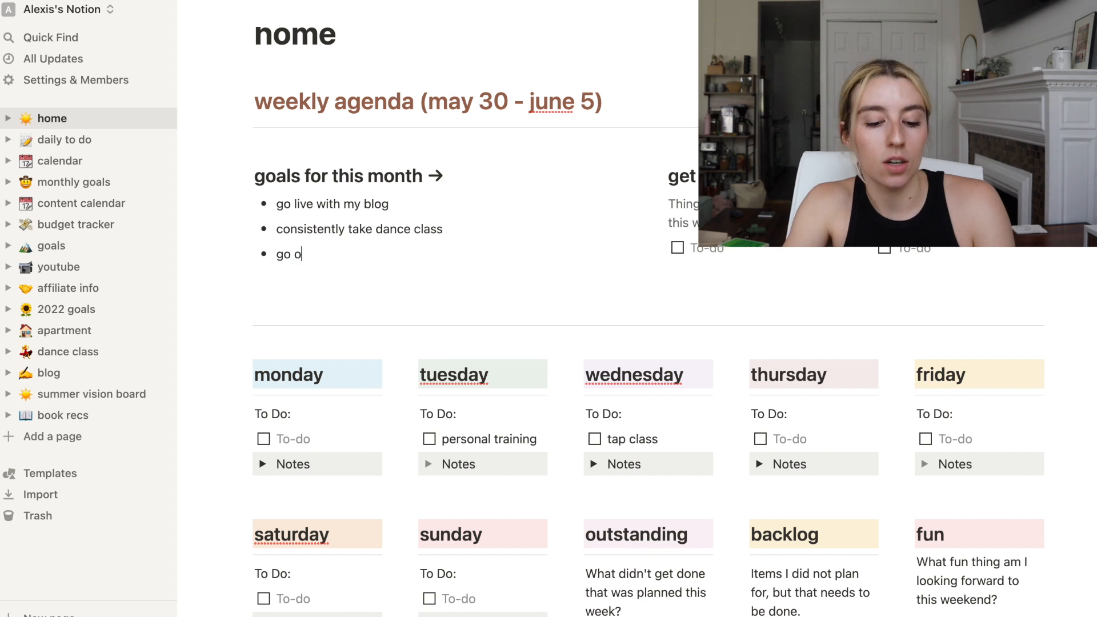
{"action": "type", "text": "utside everyday"}
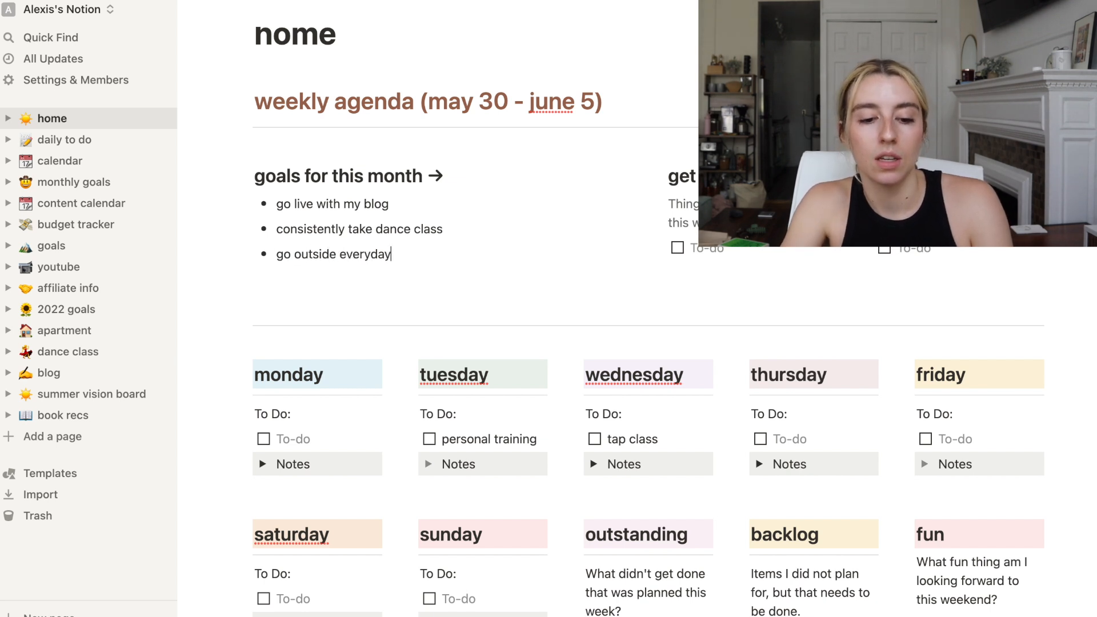
{"action": "type", "text": "keep my roo"}
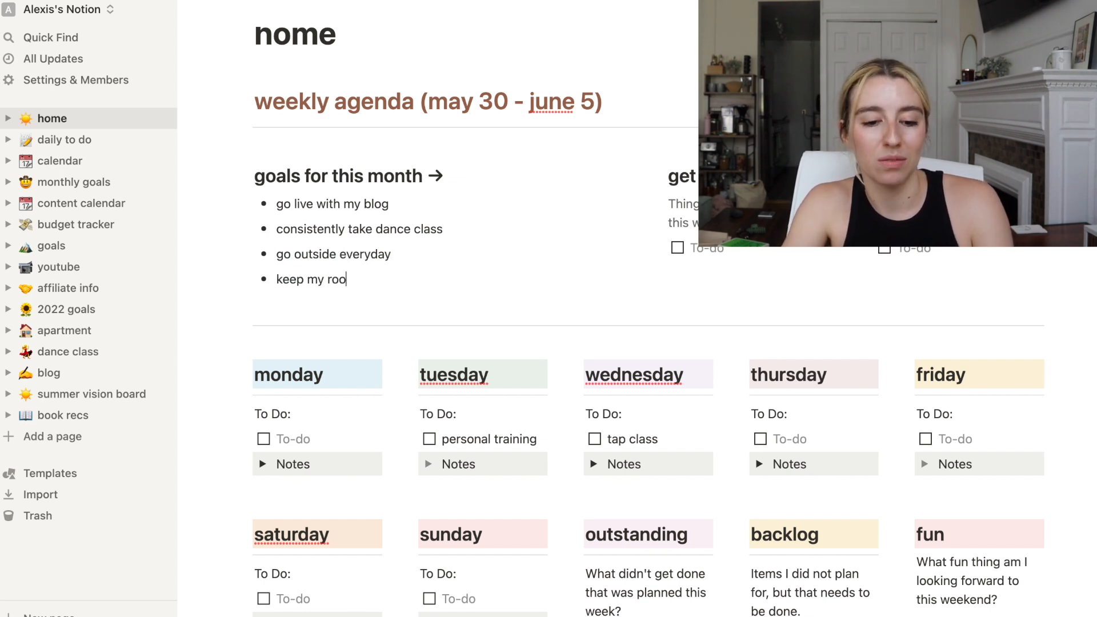
{"action": "type", "text": "m clean"}
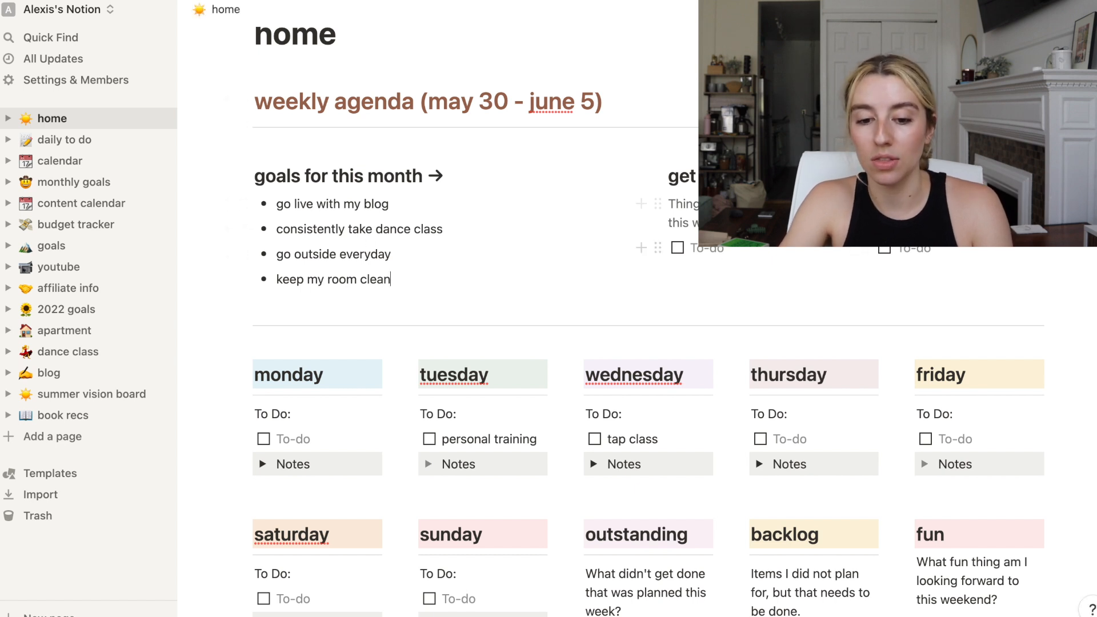
{"action": "mouse_move", "coordinate": [365, 253]}
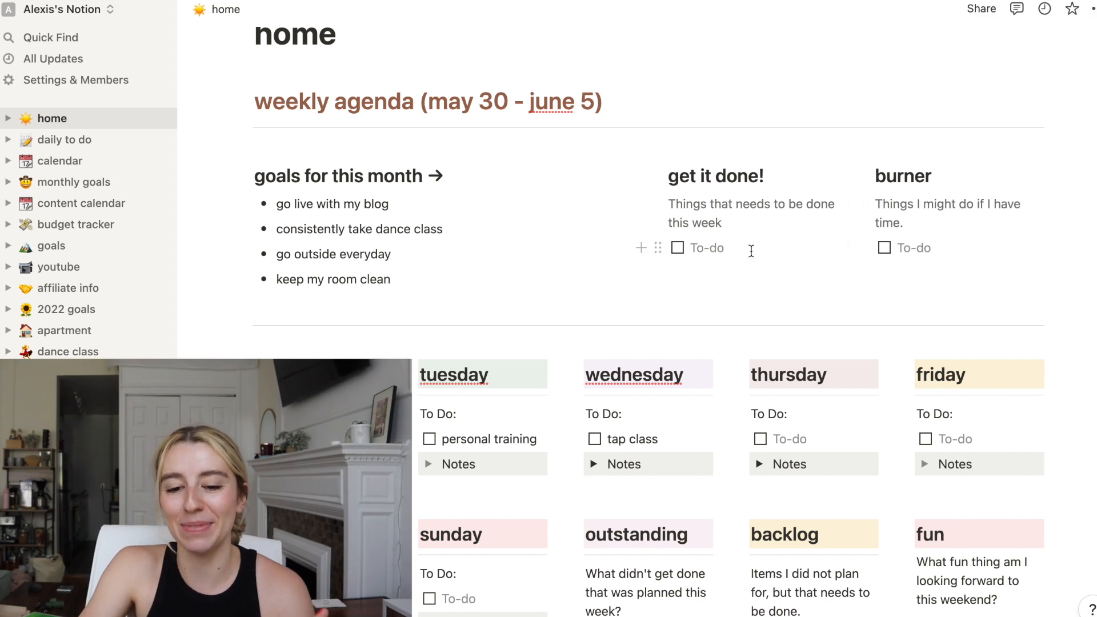
Add get-it-done tasks: buy a blog, finish buying jonah's birthday presents, film the rest of friday's video.
{"action": "type", "text": "buy a blogging course"}
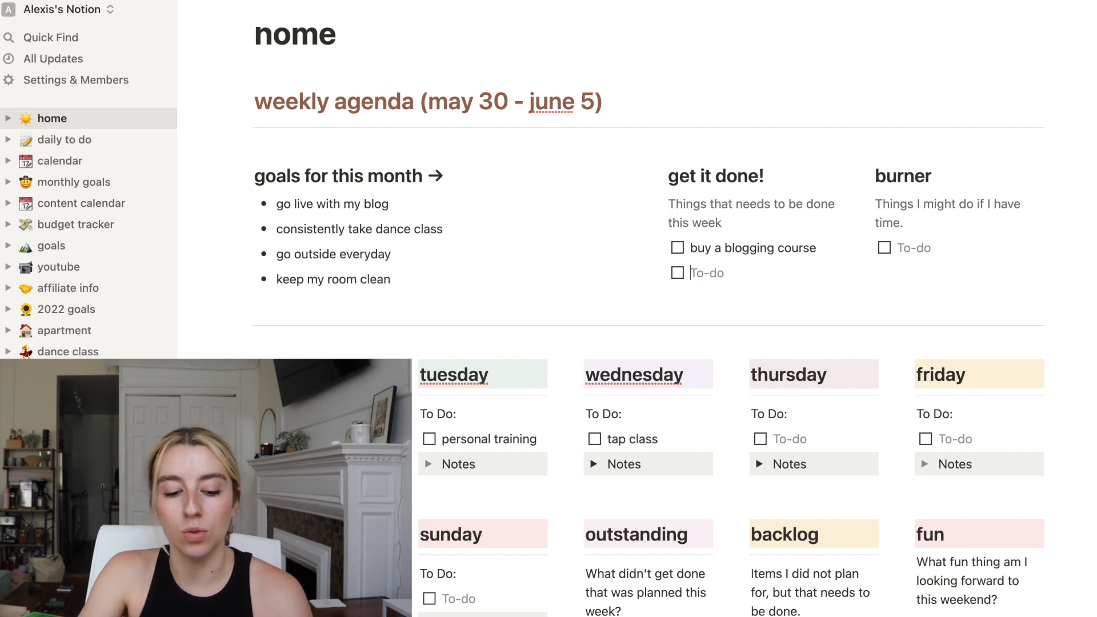
{"action": "type", "text": "finish buyi"}
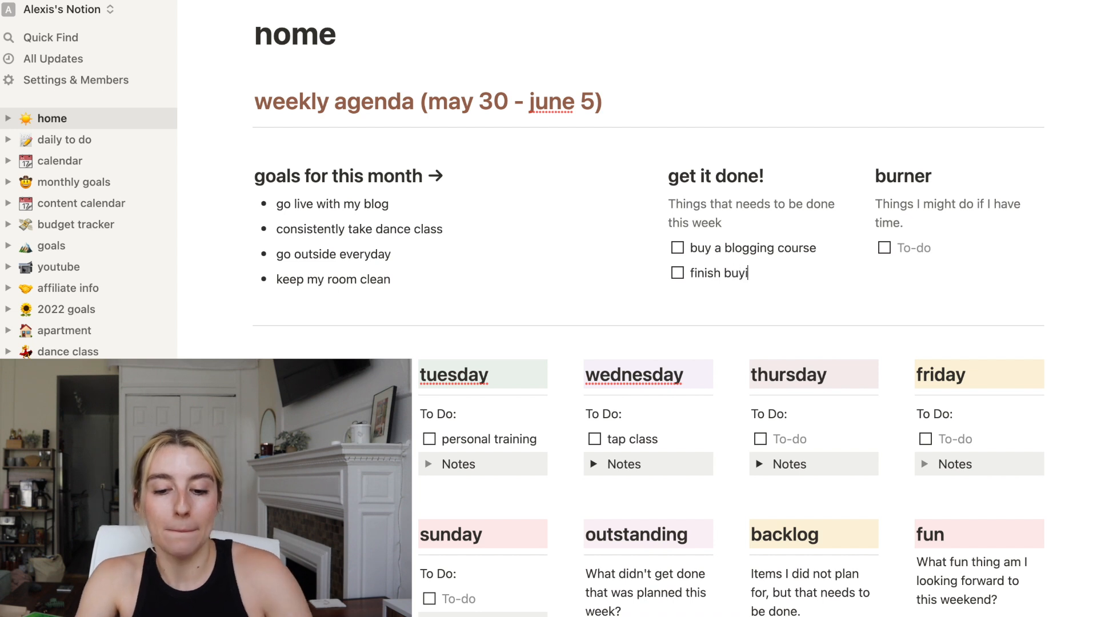
{"action": "type", "text": "ng jonah"}
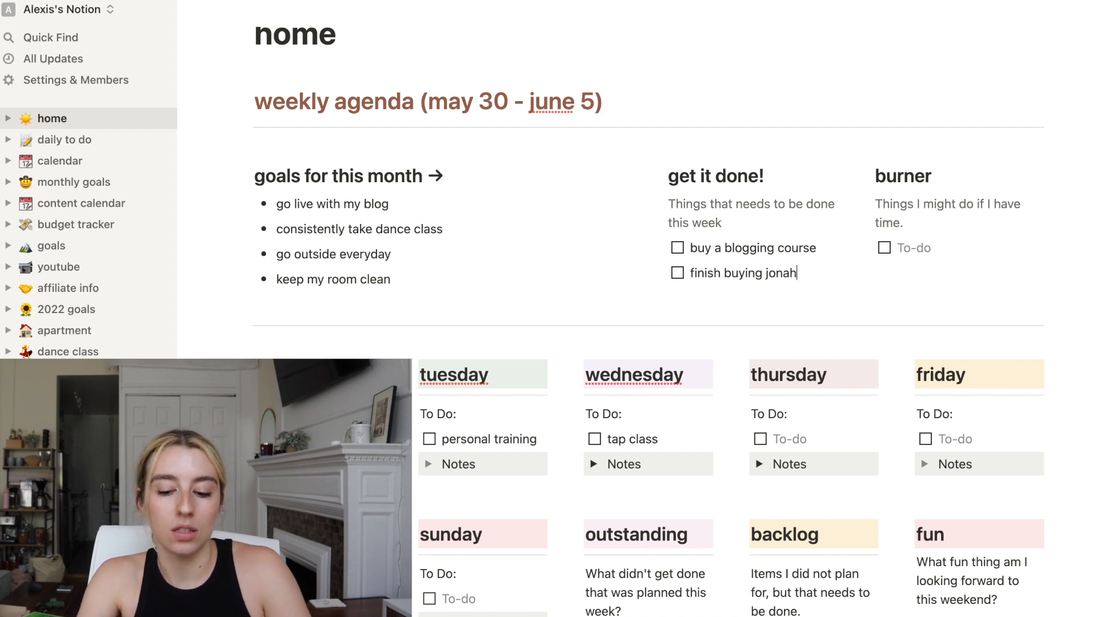
{"action": "type", "text": "'s birthday"}
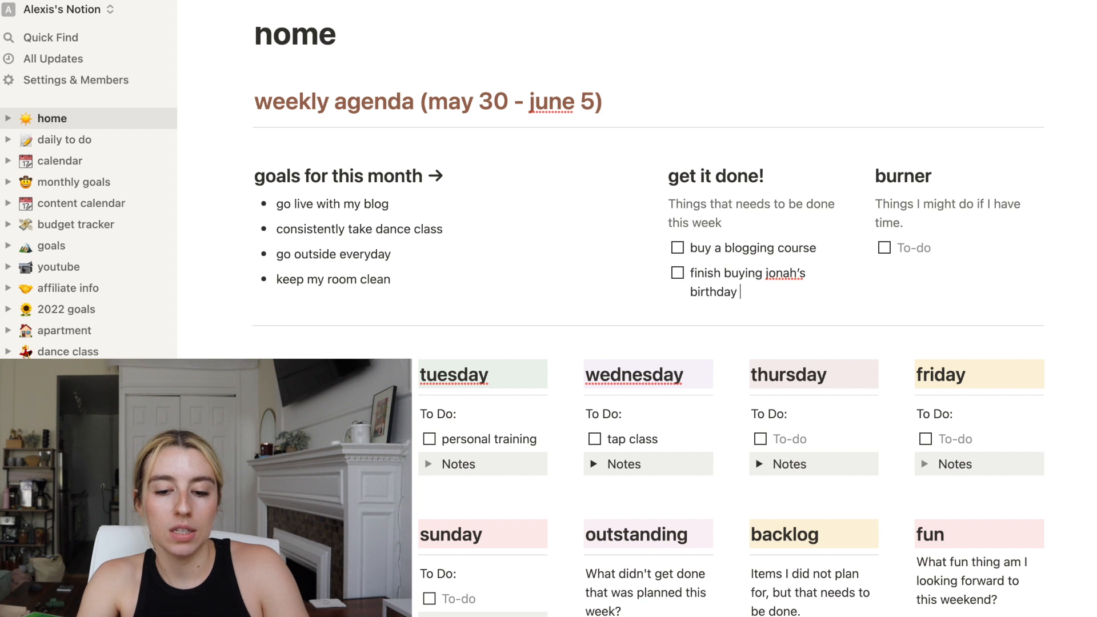
{"action": "type", "text": "presents"}
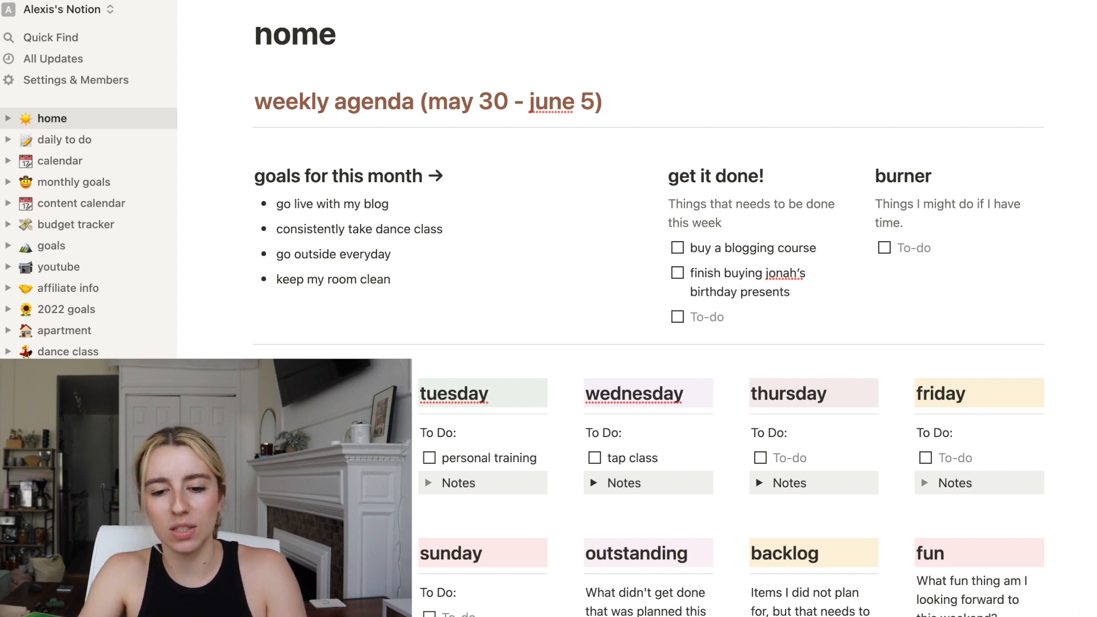
{"action": "type", "text": "film"}
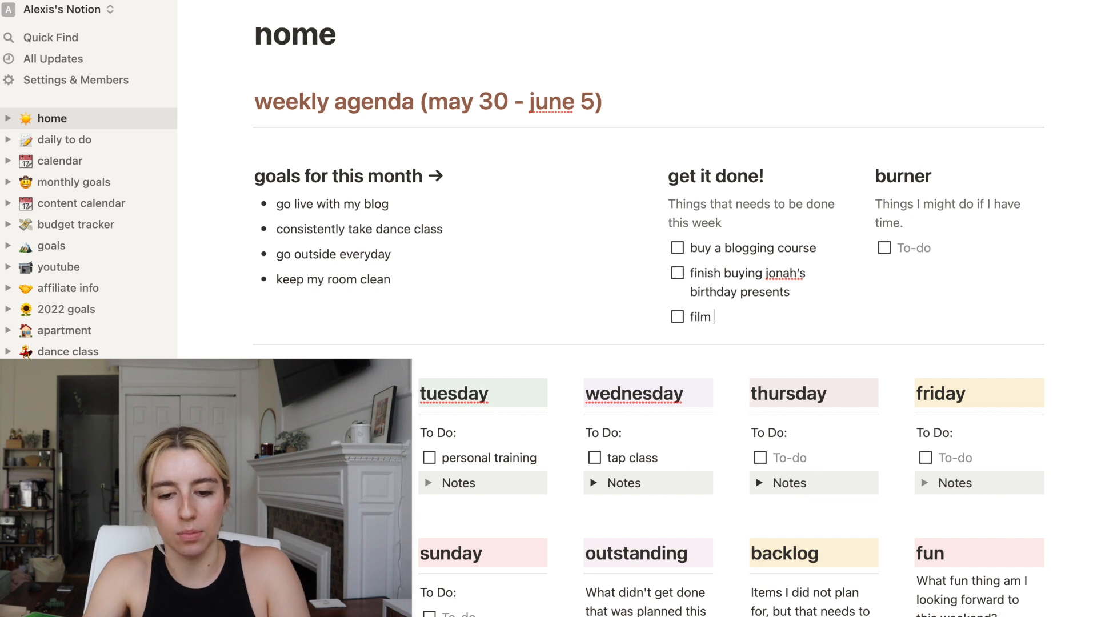
{"action": "type", "text": "the rest of"}
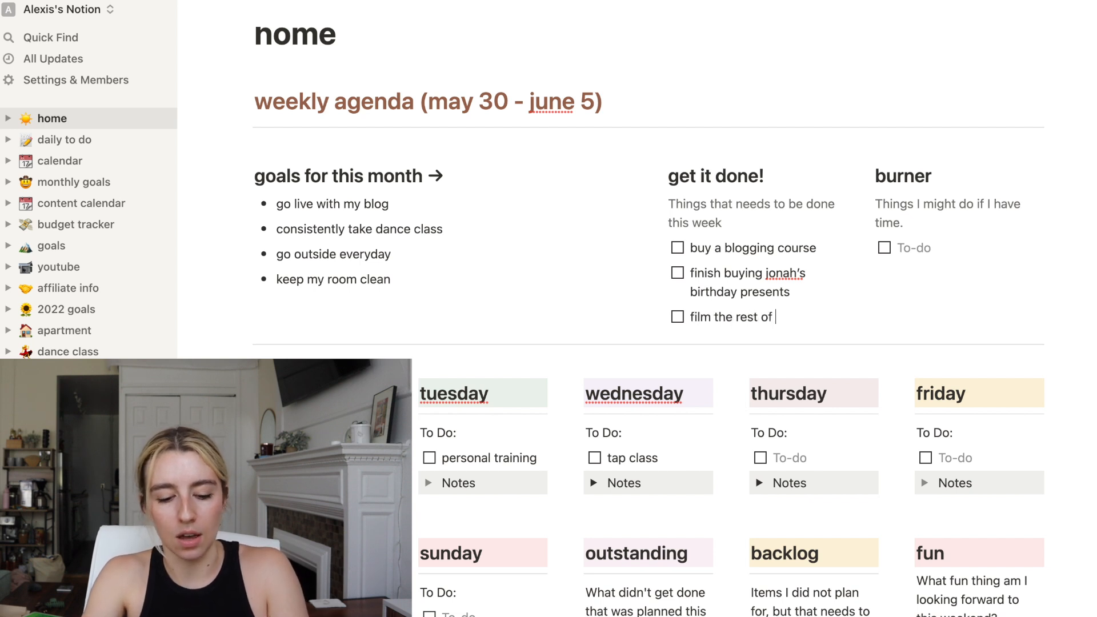
{"action": "type", "text": "friday's video"}
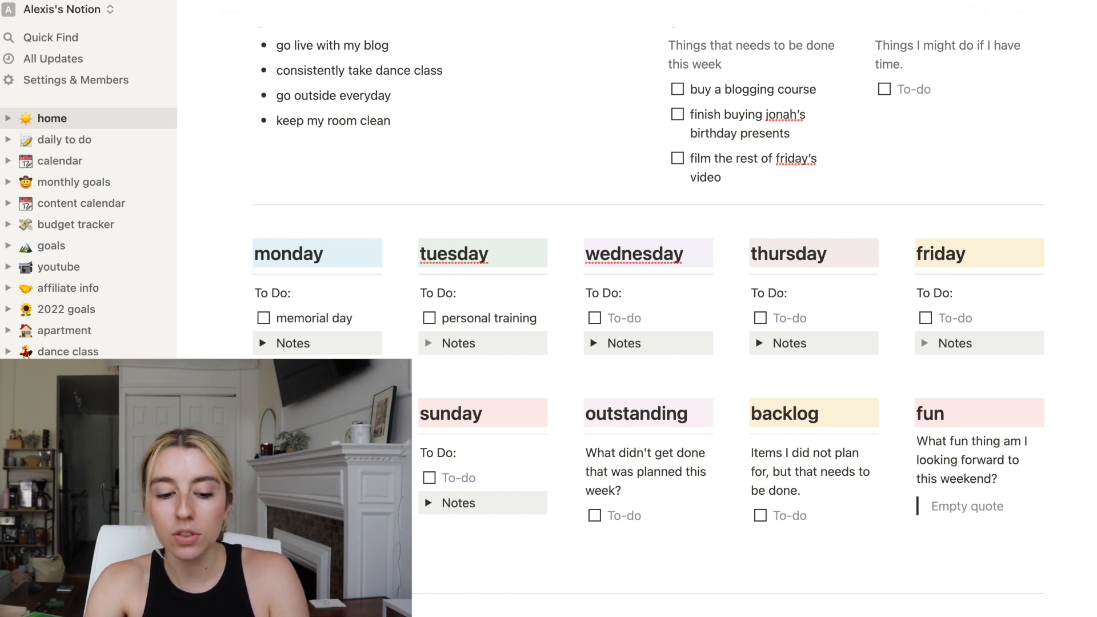
Add therapy to Wednesday's agenda box.
{"action": "type", "text": "therapy"}
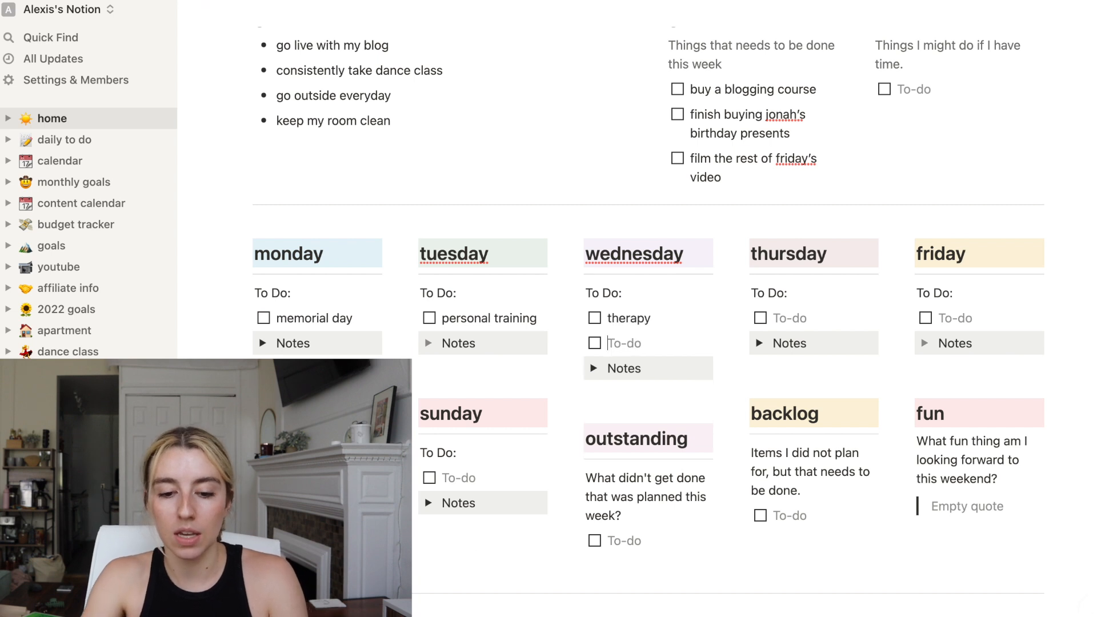
{"action": "scroll", "scroll_direction": "down", "scroll_amount": 3}
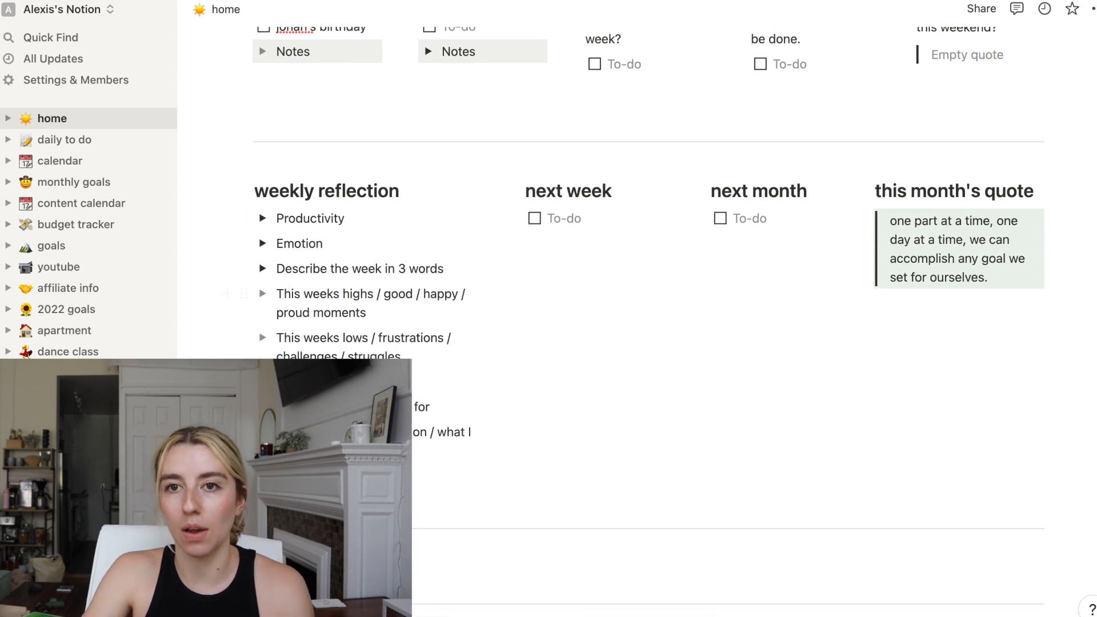
{"action": "scroll", "scroll_direction": "down", "scroll_amount": 3}
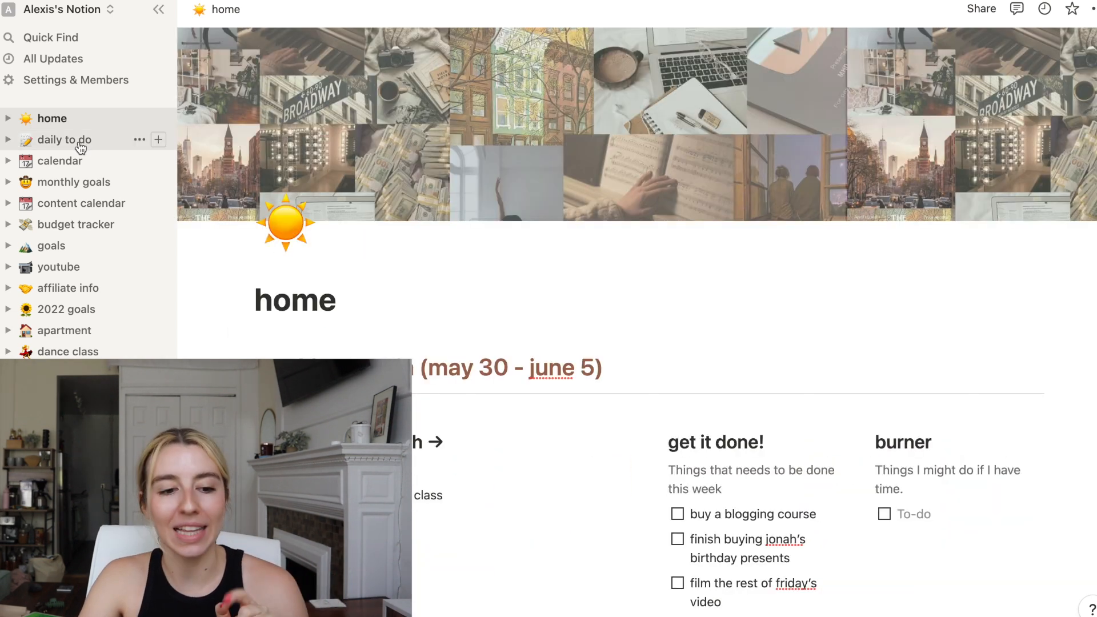
On the daily to do page, add tasks 'clean my room' and 'film this video'.
{"action": "left_click", "coordinate": [64, 139]}
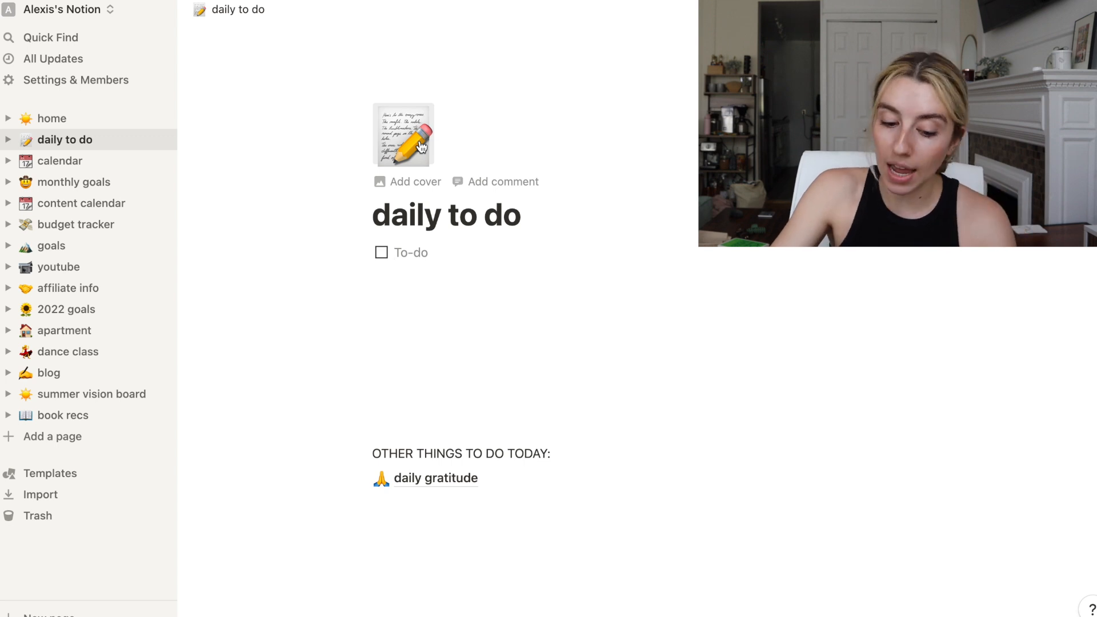
{"action": "type", "text": "ce"}
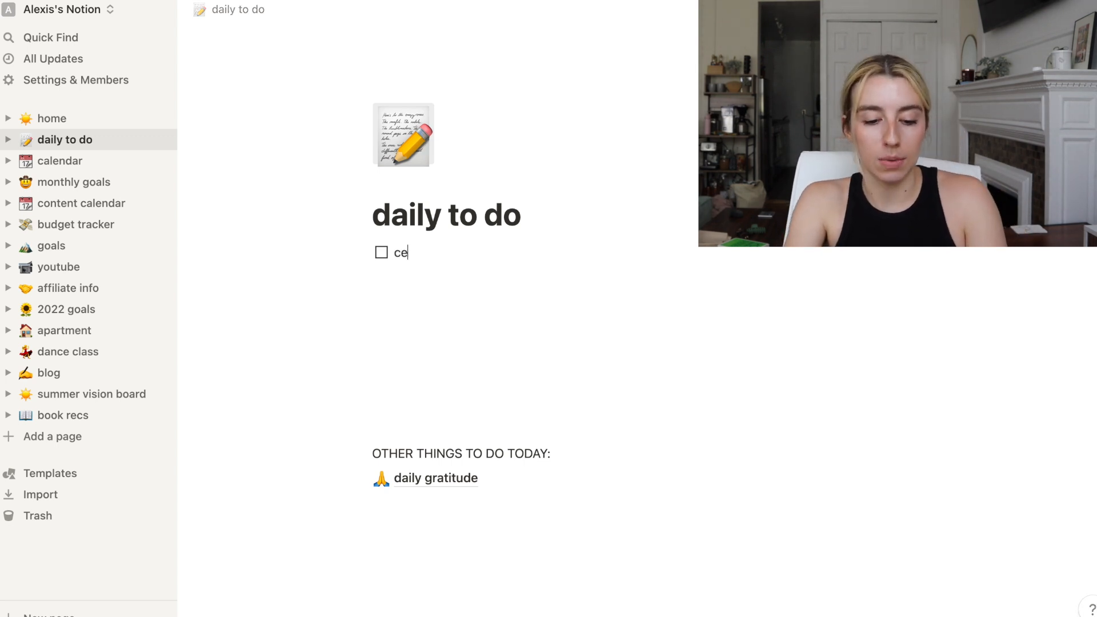
{"action": "type", "text": "lean my room"}
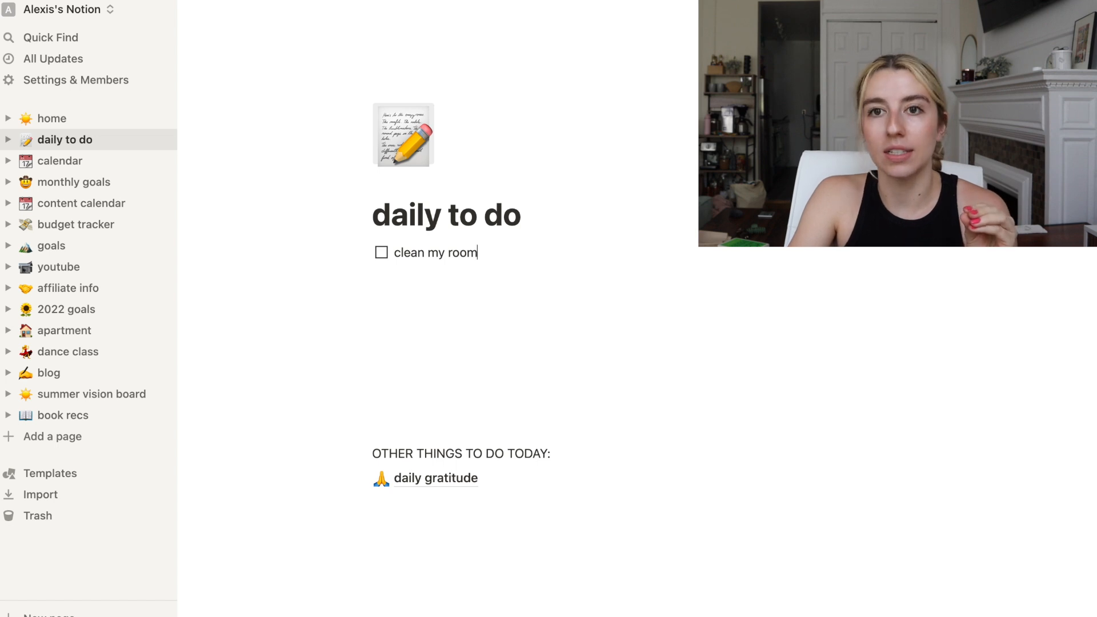
{"action": "type", "text": "film this video"}
{"action": "type", "text": "go groce"}
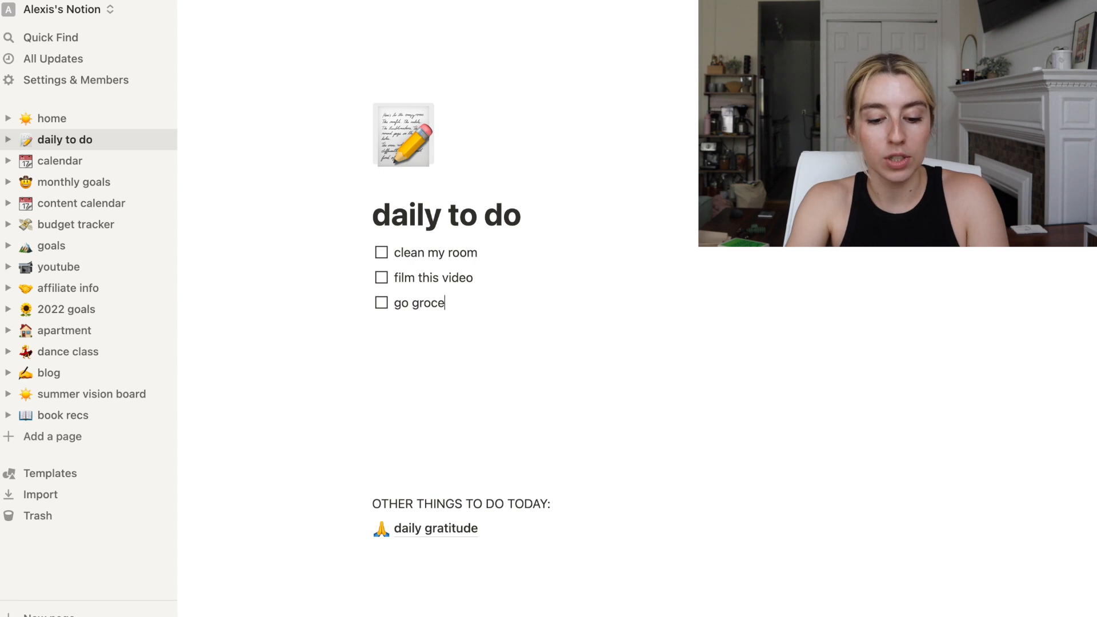
{"action": "key", "text": "Enter"}
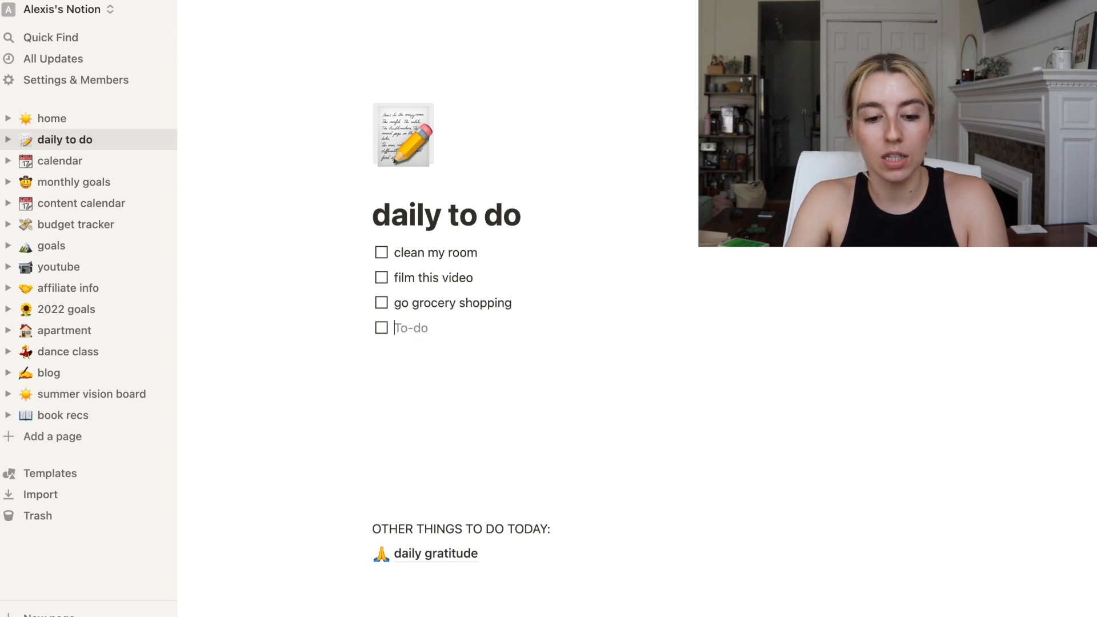
Add tasks 'go to the camera store' and going to the park, then move to the next page.
{"action": "type", "text": "go to"}
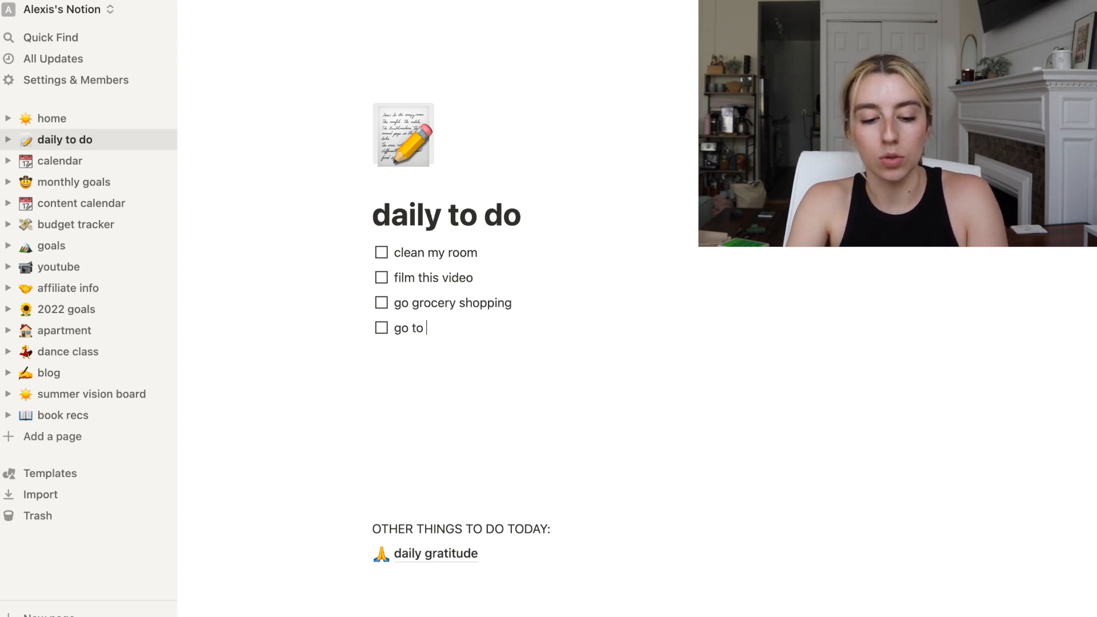
{"action": "type", "text": "the"}
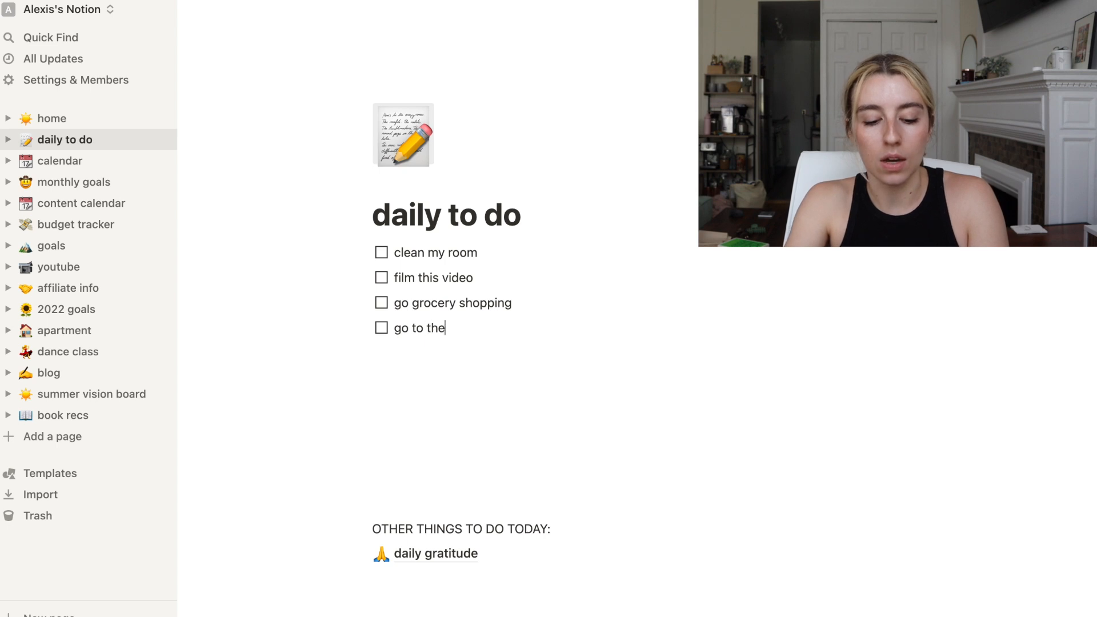
{"action": "type", "text": "camera store"}
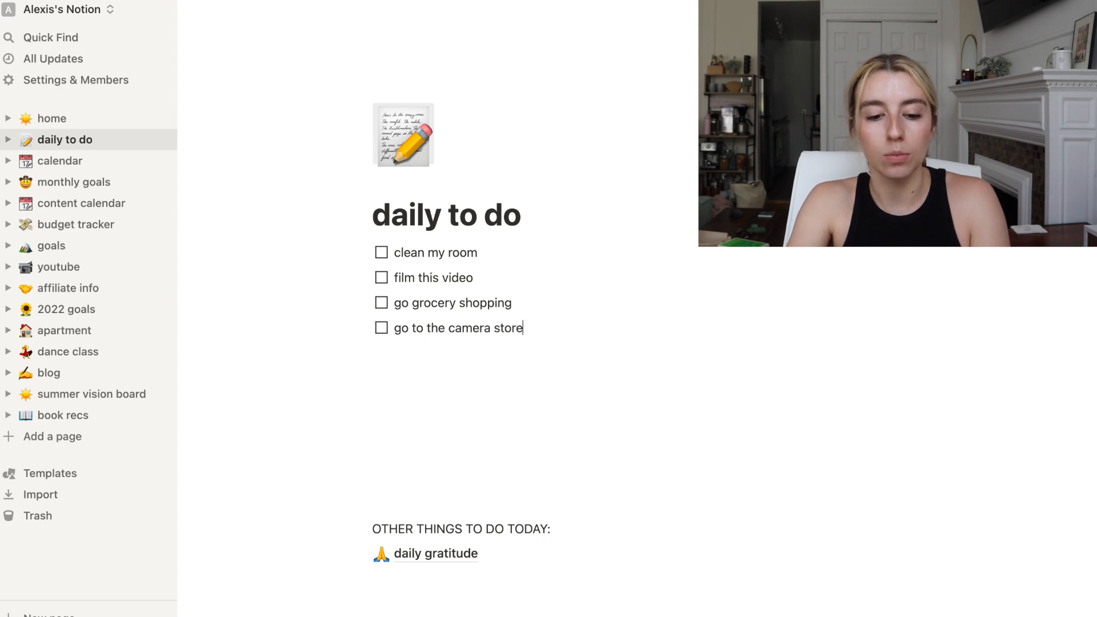
{"action": "key", "text": "Enter"}
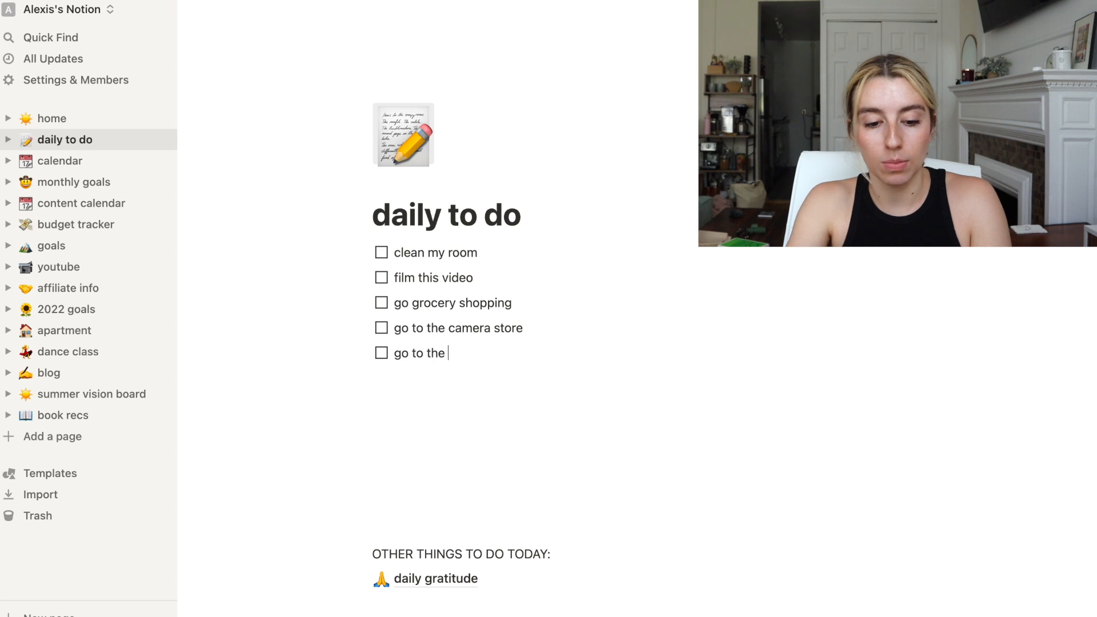
{"action": "type", "text": "park"}
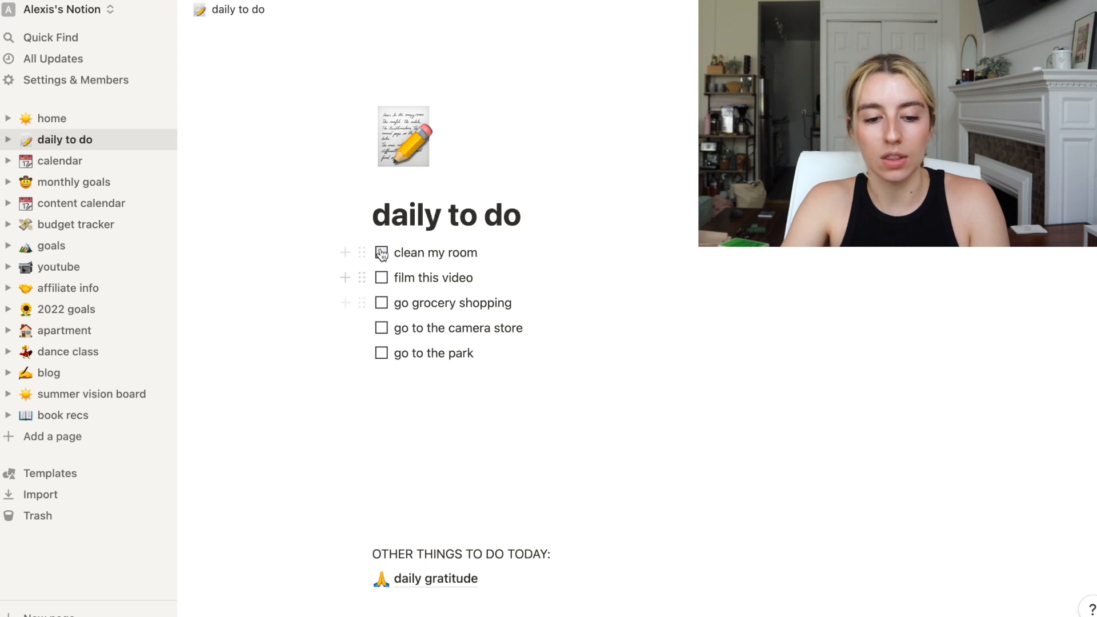
{"action": "left_click", "coordinate": [61, 159]}
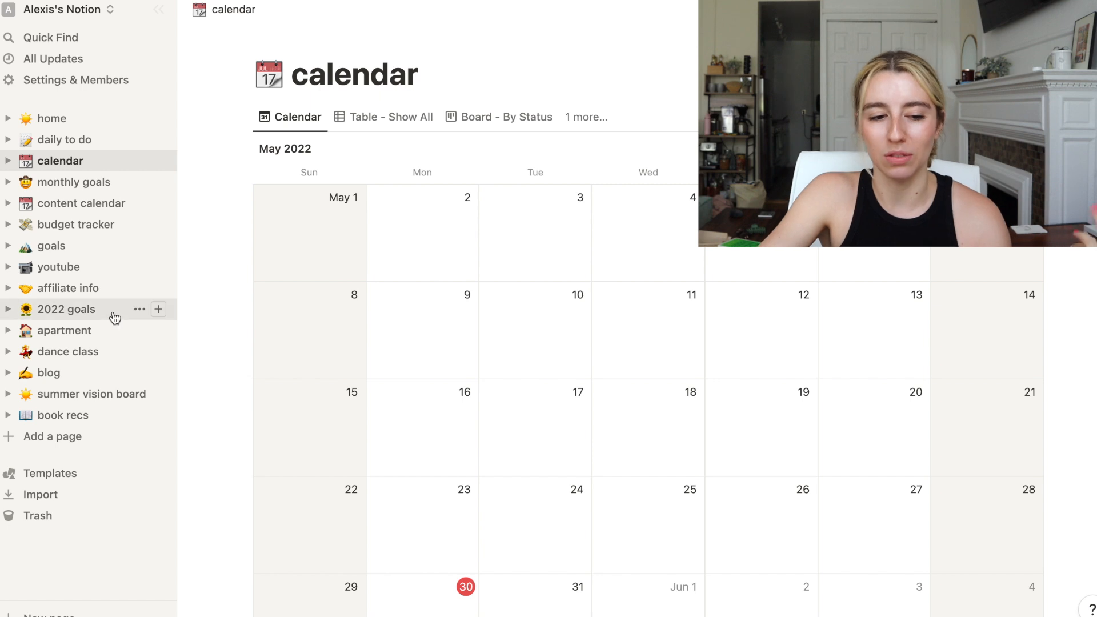
Go to the monthly goals page from the sidebar.
{"action": "left_click", "coordinate": [73, 181]}
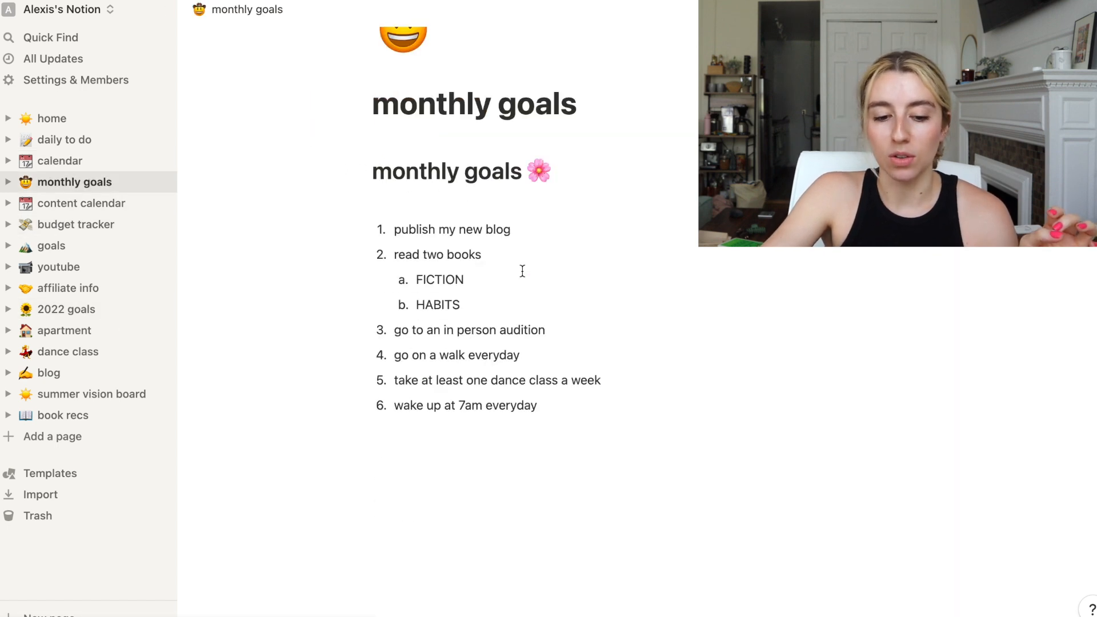
{"action": "mouse_move", "coordinate": [431, 234]}
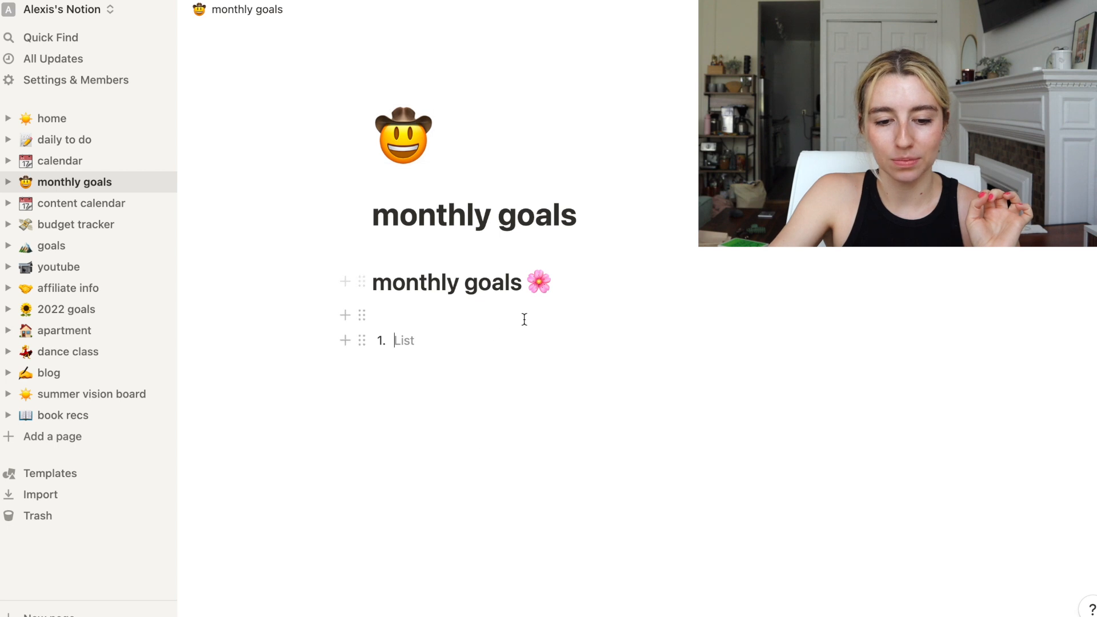
Write June goals: publish my blog, find a voice teacher, read two books, take 3 new dance classes.
{"action": "type", "text": "publish my blog"}
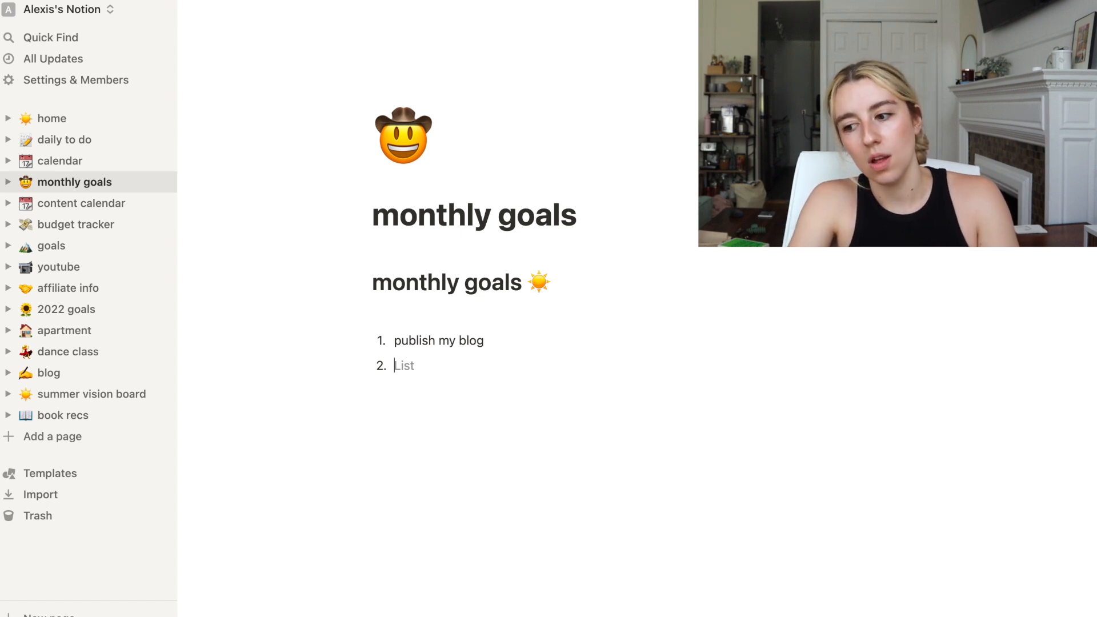
{"action": "type", "text": "find a voice t"}
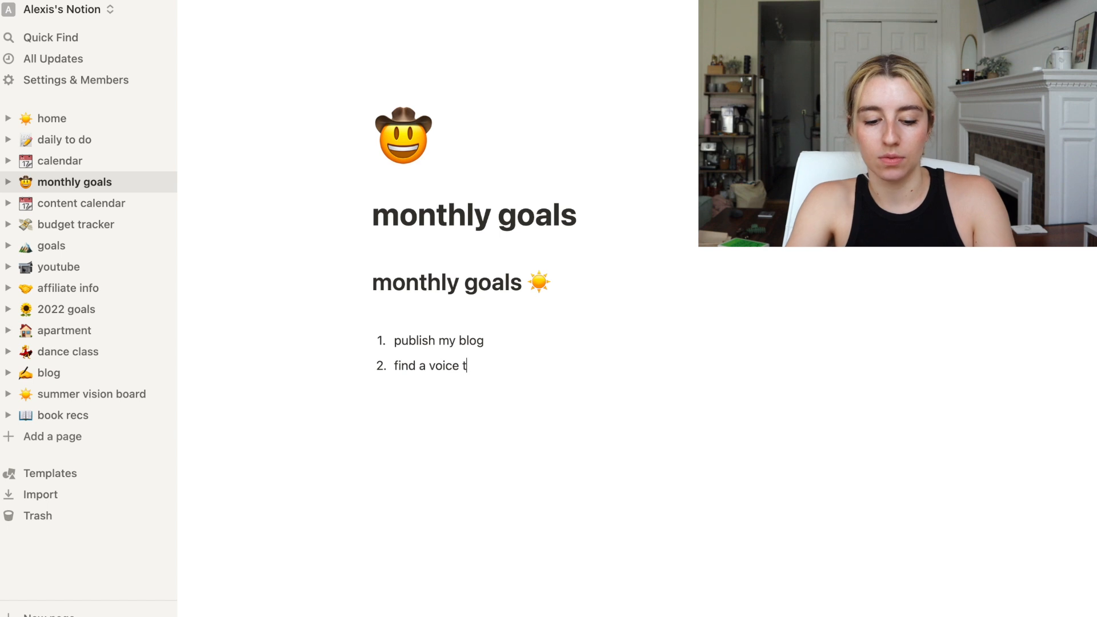
{"action": "type", "text": "eache"}
{"action": "type", "text": "wake up earlie"}
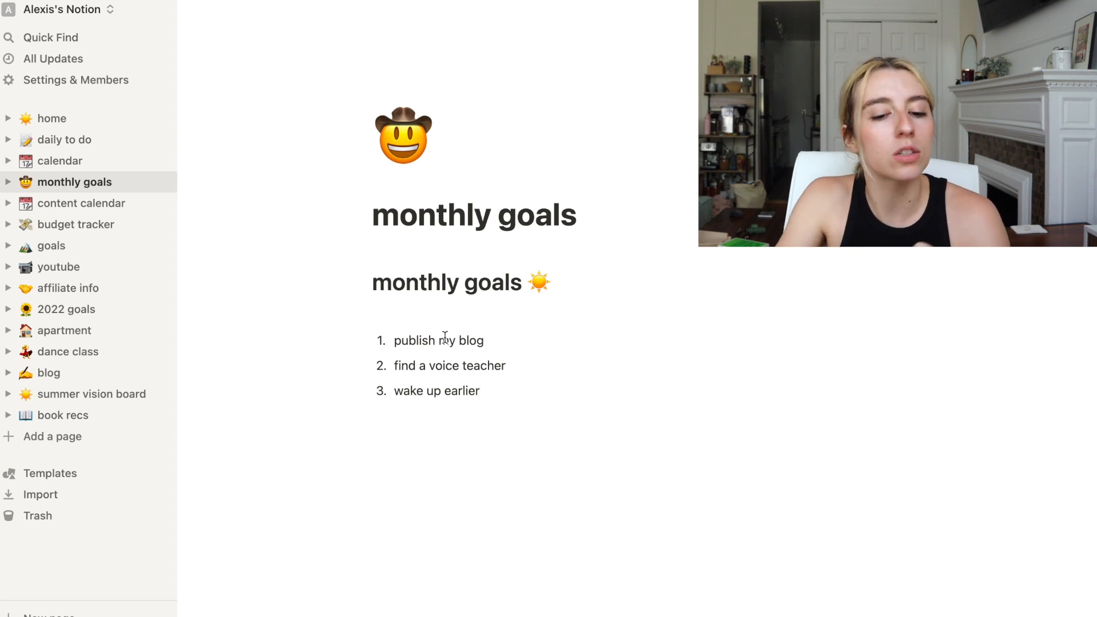
{"action": "type", "text": "read two book"}
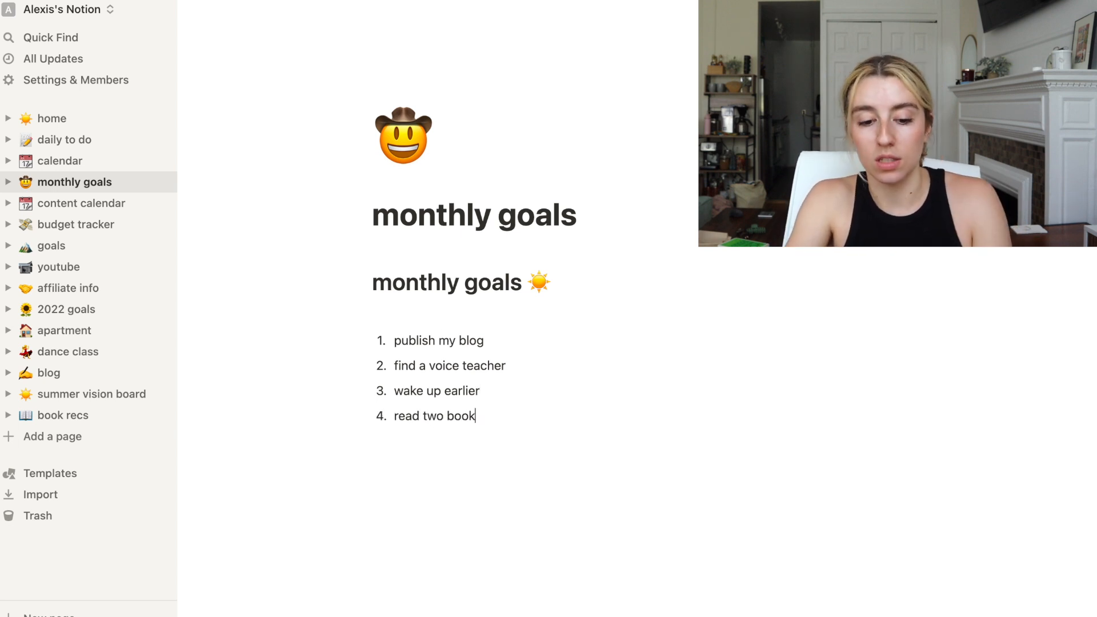
{"action": "type", "text": "s"}
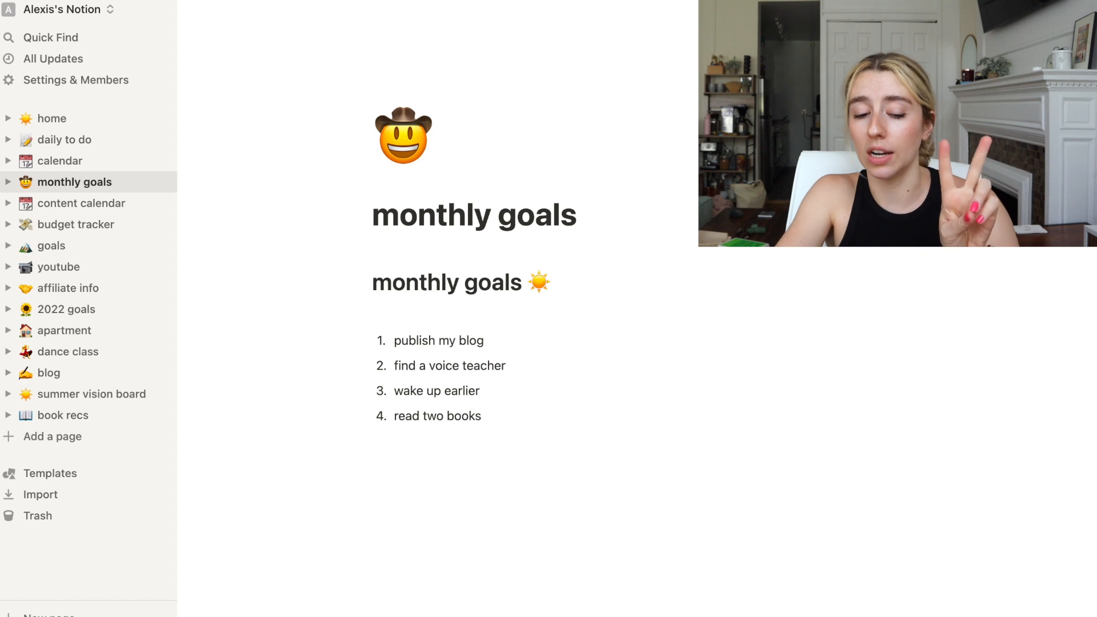
{"action": "type", "text": "take 3 new dance classes"}
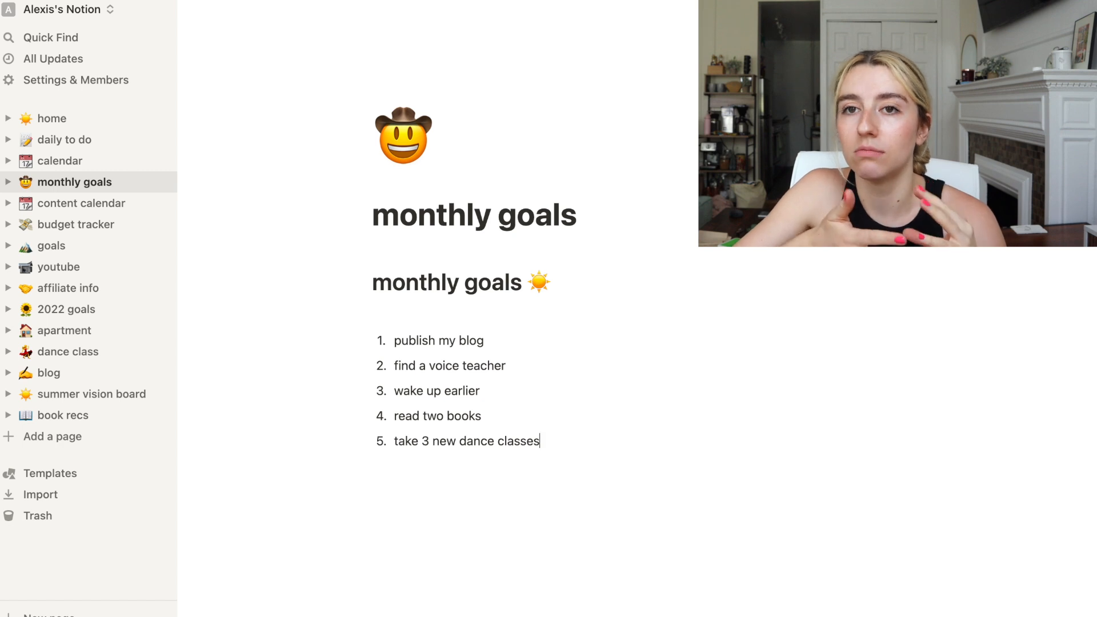
Go to the content calendar page to plan June's week in my life vlog uploads.
{"action": "left_click", "coordinate": [80, 204]}
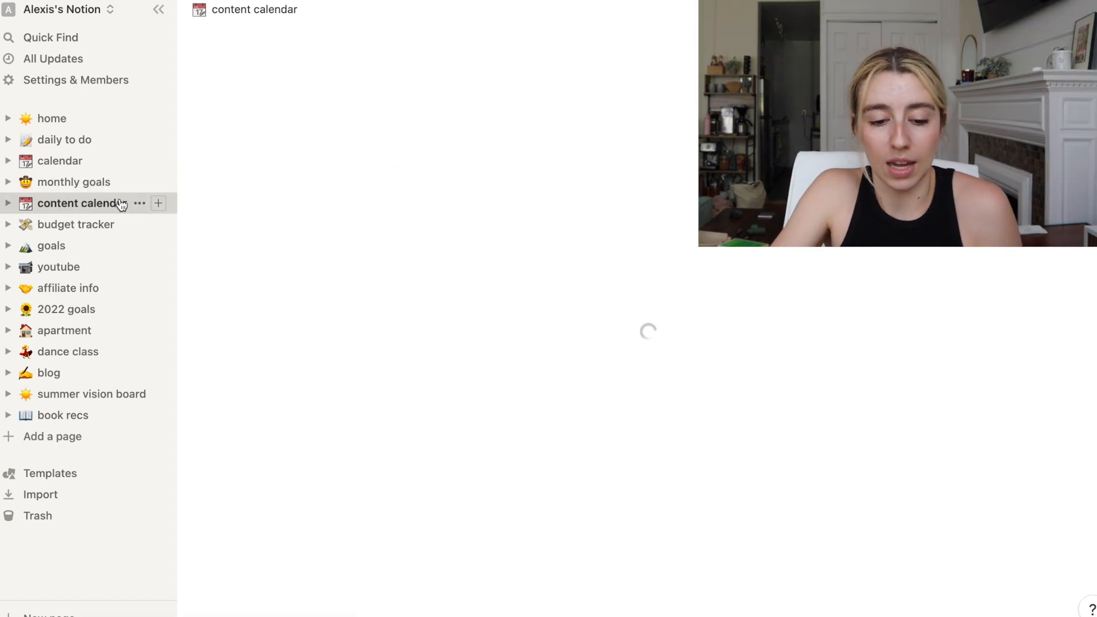
{"action": "left_click", "coordinate": [82, 203]}
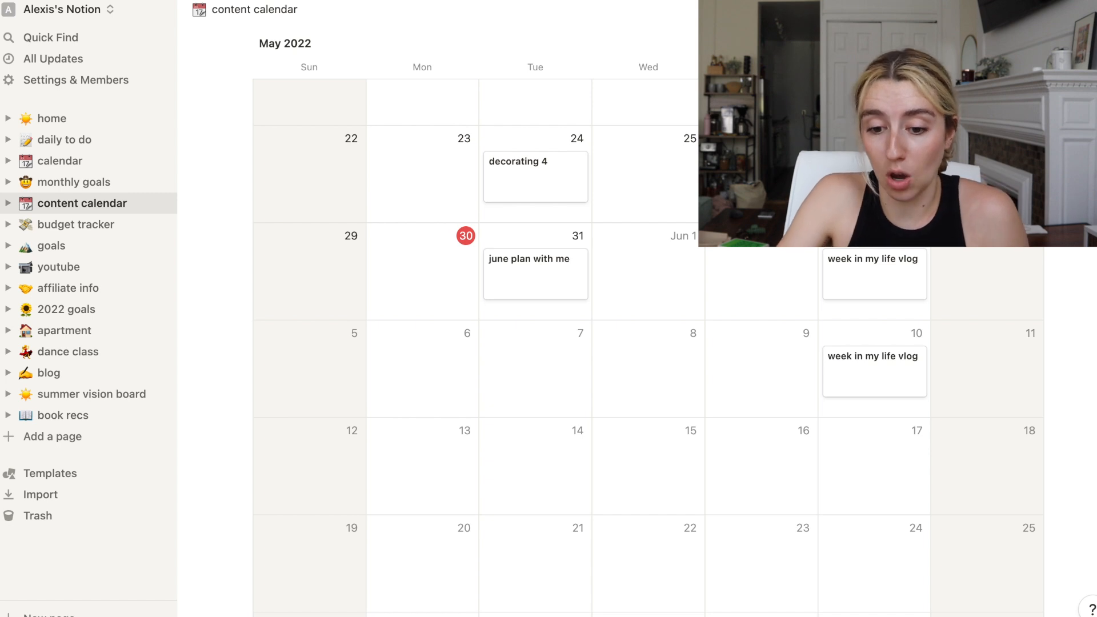
{"action": "mouse_move", "coordinate": [878, 300]}
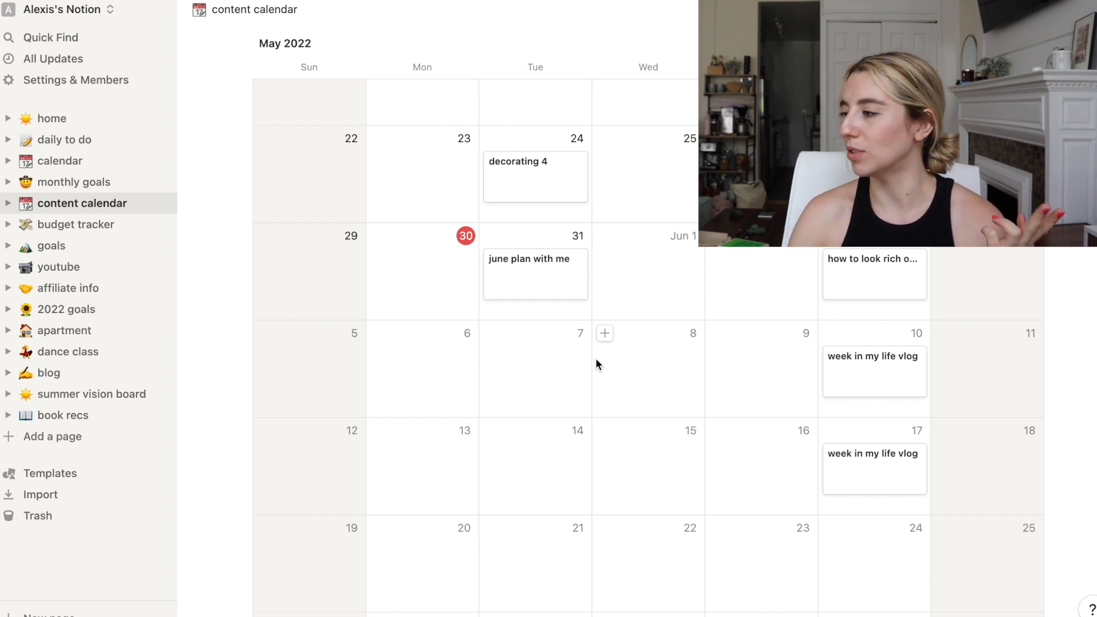
Retitle the budget tracker's MAY section to JUNE, then move on to the goals board.
{"action": "left_click", "coordinate": [75, 224]}
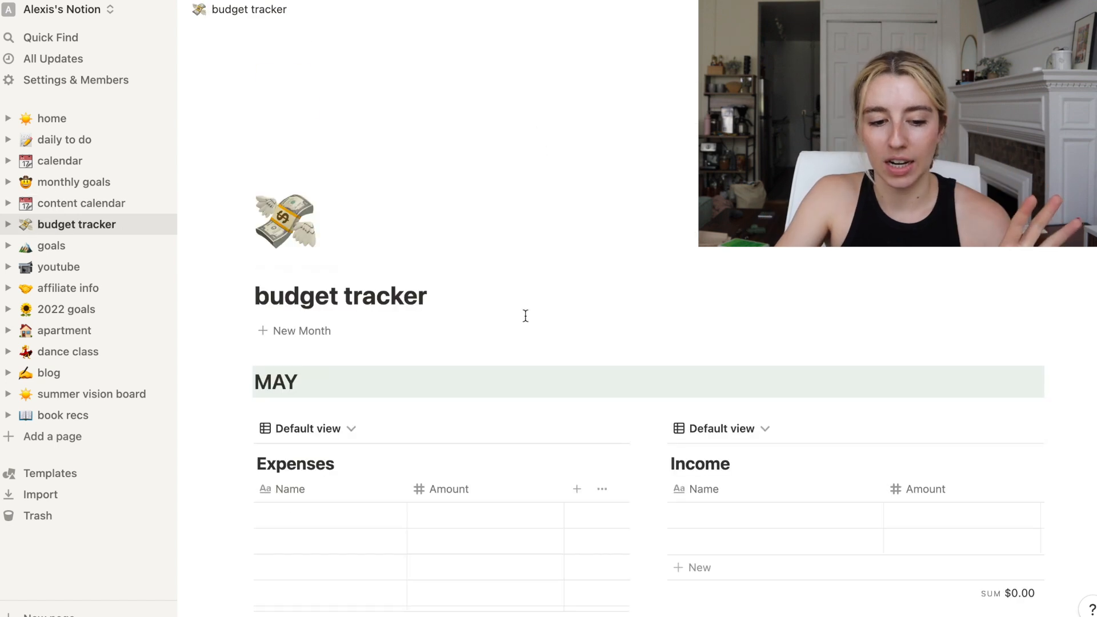
{"action": "scroll", "scroll_direction": "down", "scroll_amount": 3}
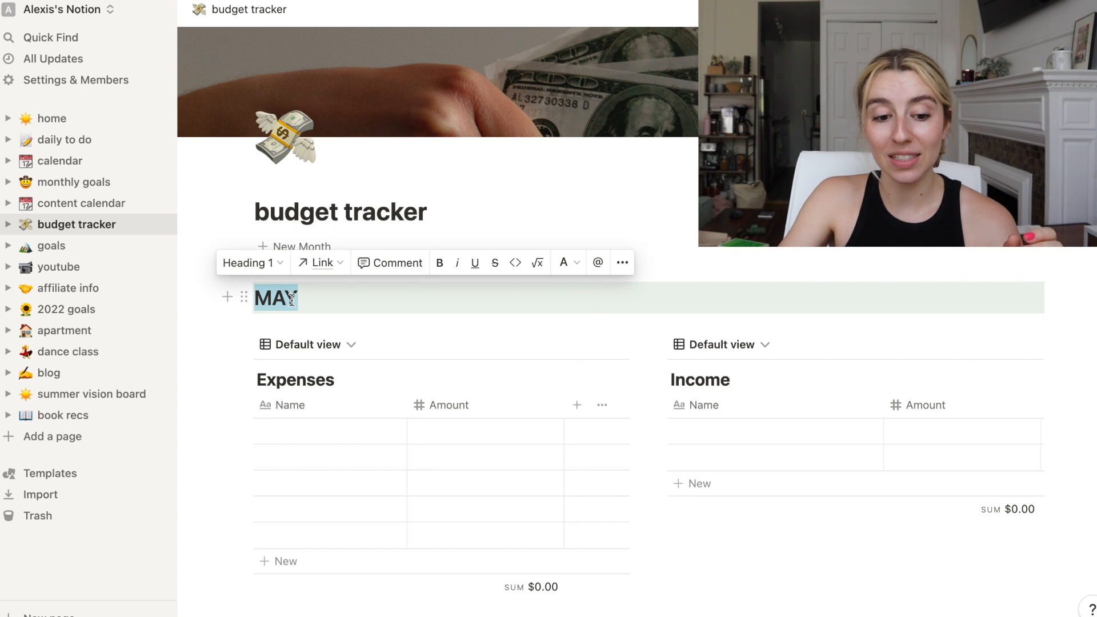
{"action": "type", "text": "JUNE"}
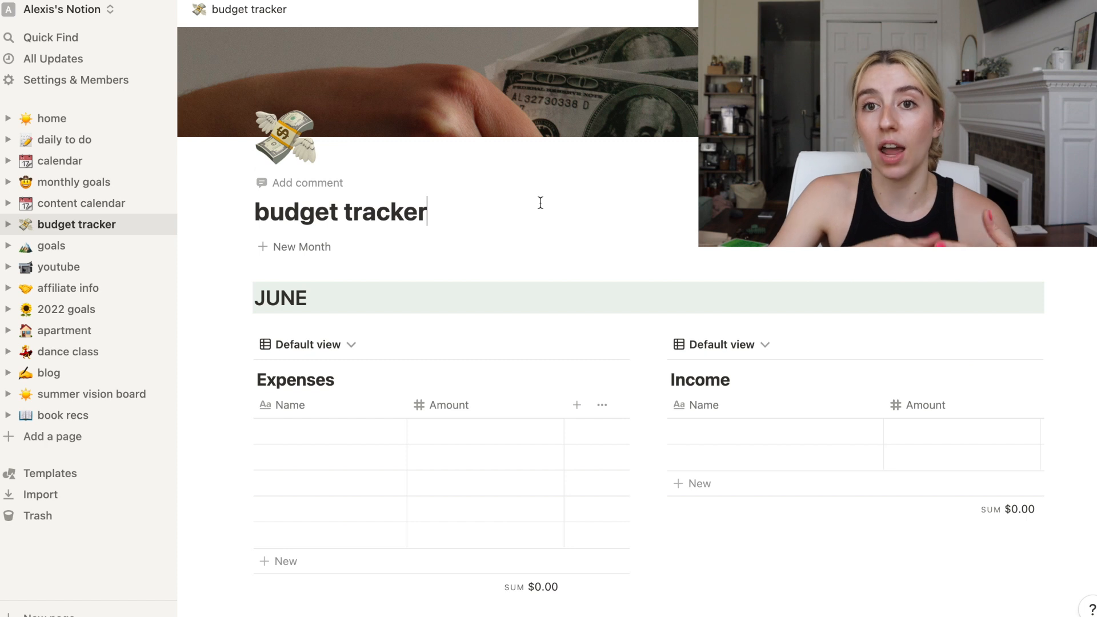
{"action": "scroll", "scroll_direction": "down", "scroll_amount": 3}
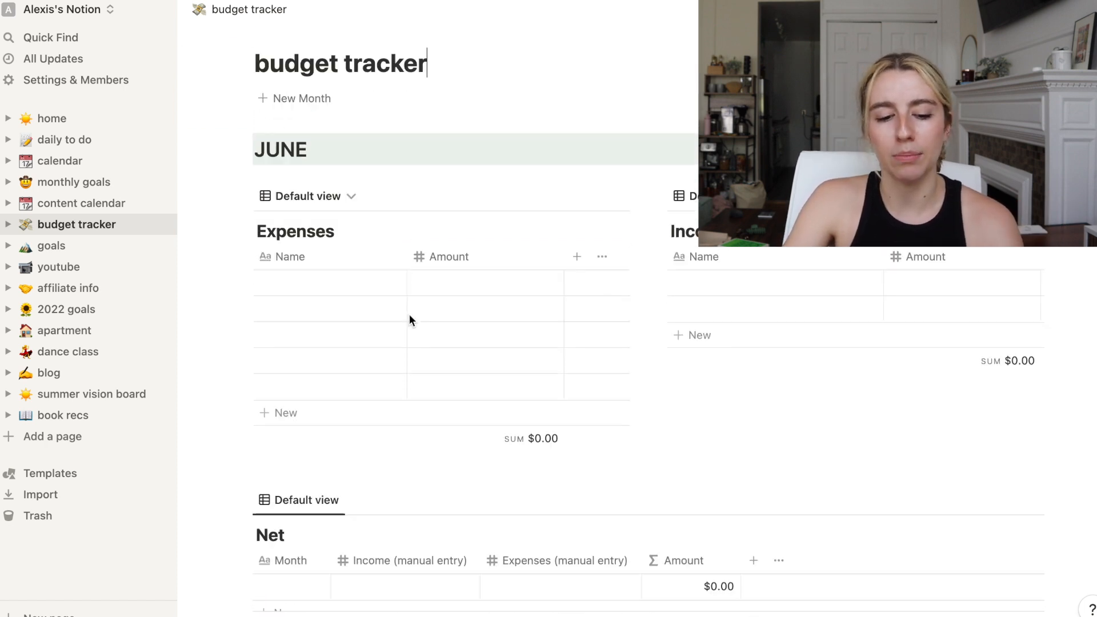
{"action": "scroll", "scroll_direction": "down", "scroll_amount": 3}
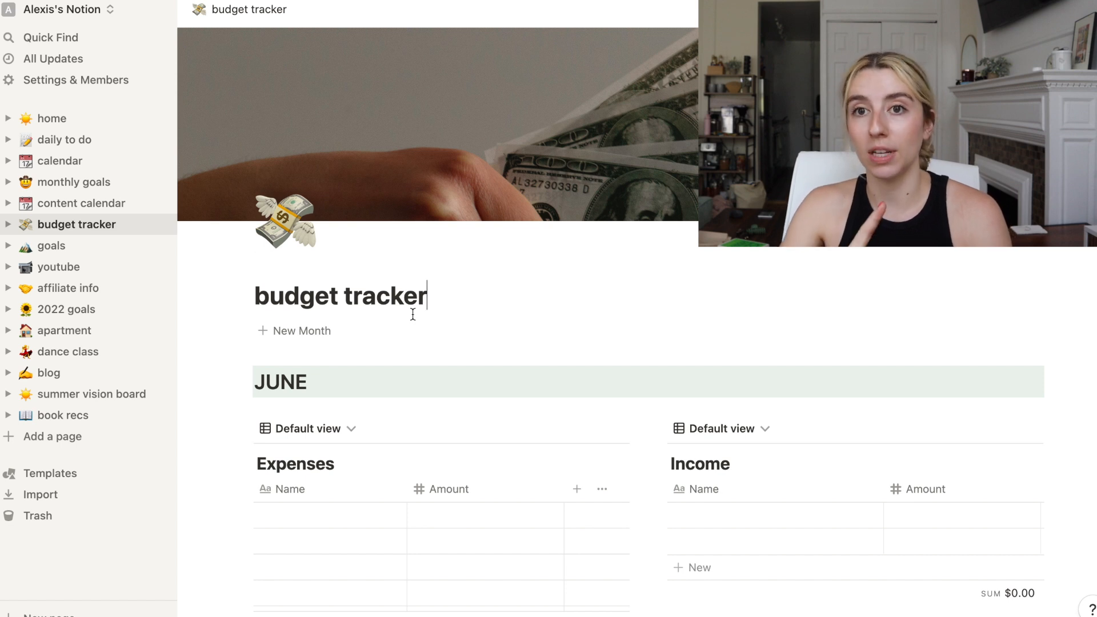
{"action": "left_click", "coordinate": [52, 246]}
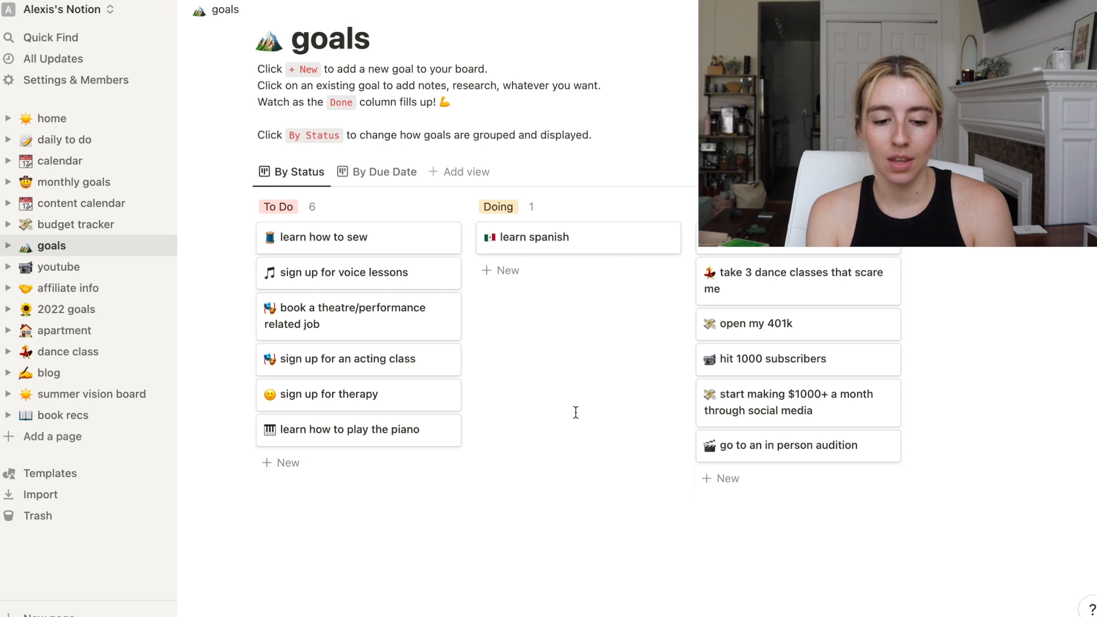
{"action": "mouse_move", "coordinate": [473, 416]}
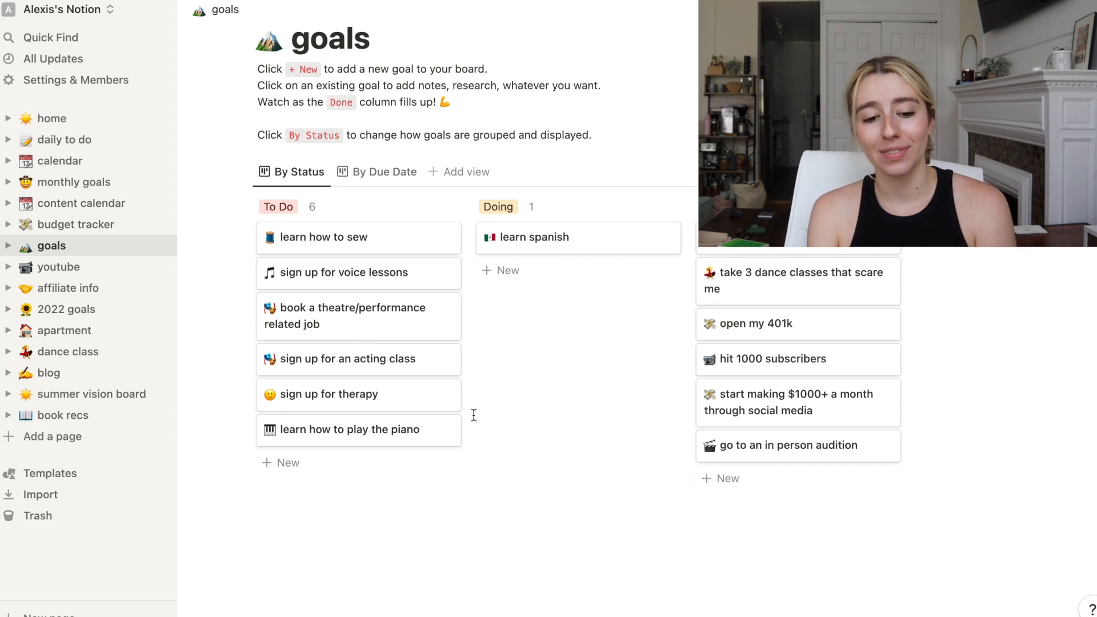
Drag 'sign up for therapy' into the Done column, then go to the youtube page.
{"action": "left_click_drag", "start_coordinate": [343, 394], "coordinate": [784, 372]}
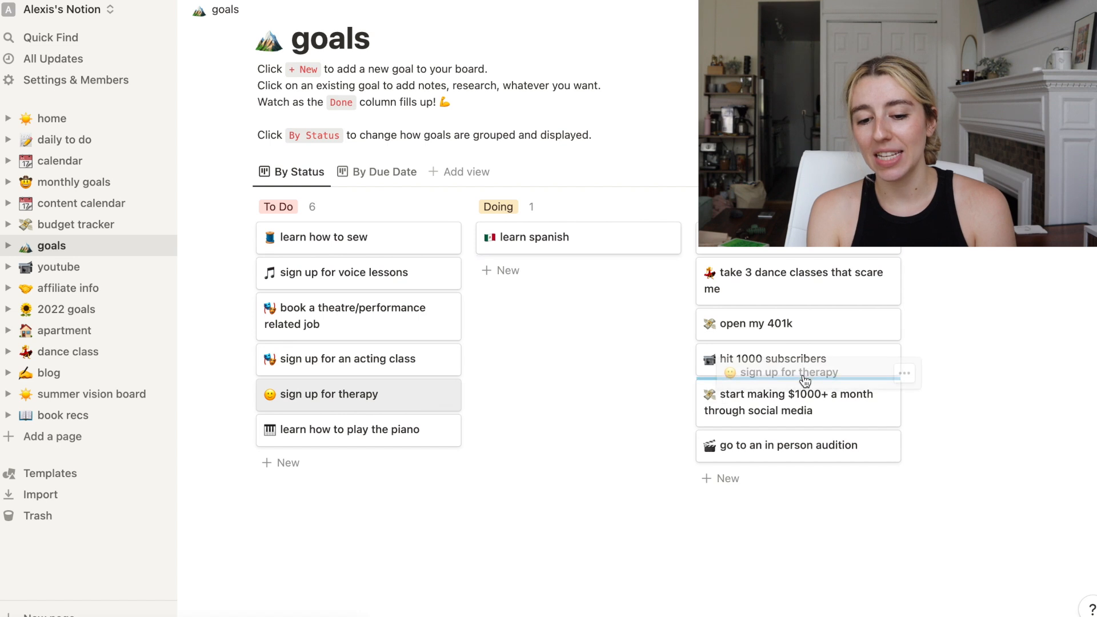
{"action": "left_click_drag", "start_coordinate": [358, 394], "coordinate": [797, 394]}
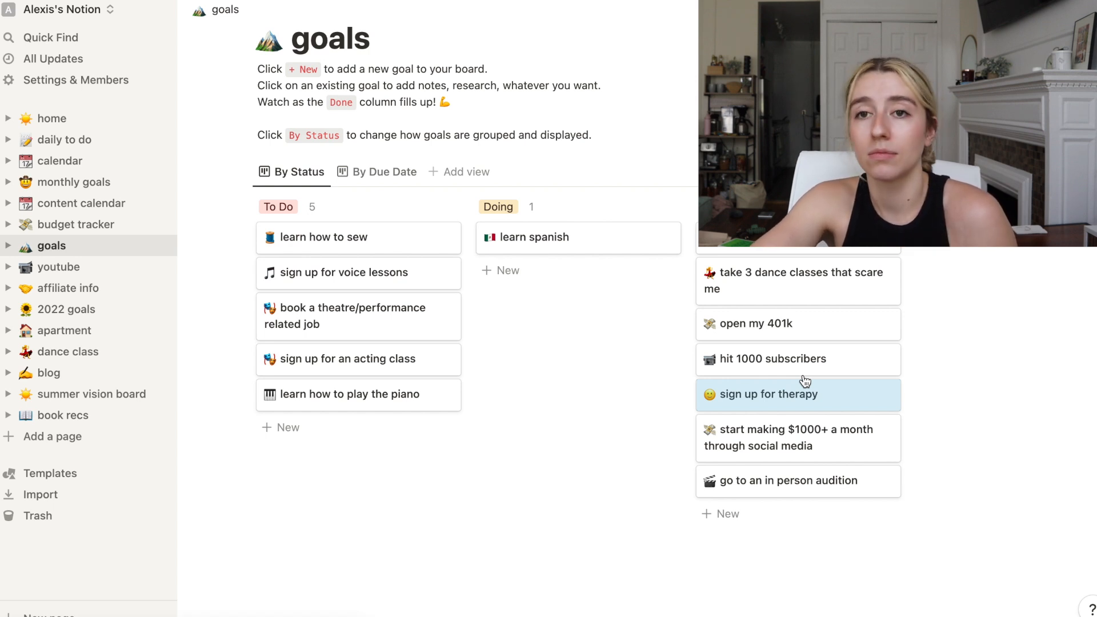
{"action": "left_click", "coordinate": [58, 268]}
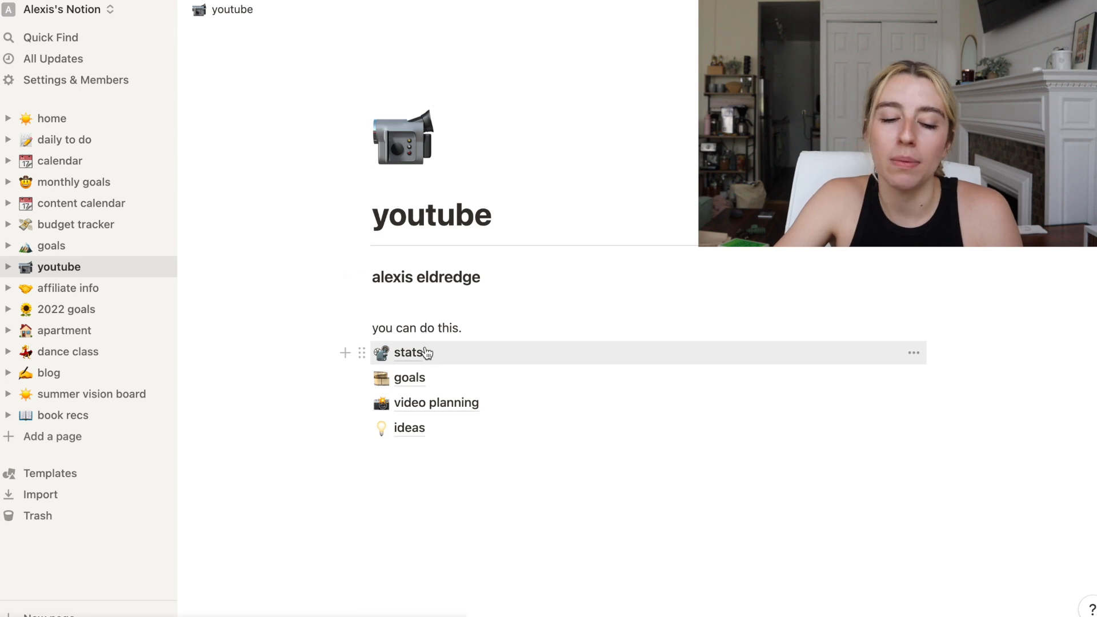
Open the youtube stats table of monthly subscribers and watch time from September to May.
{"action": "left_click", "coordinate": [411, 352]}
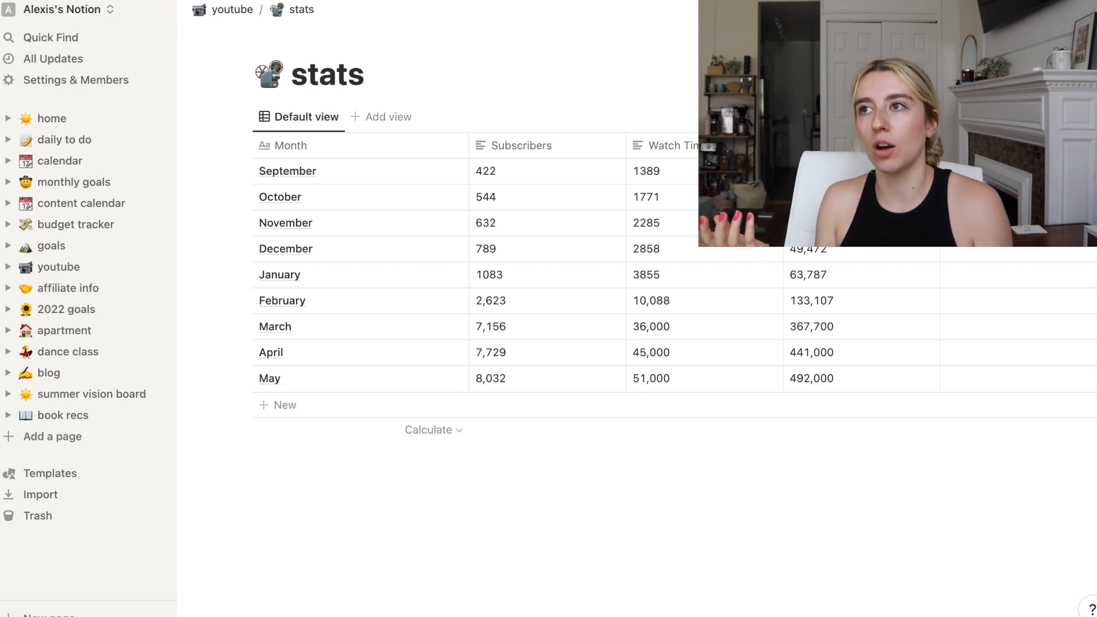
Add a June stats row with 8,153 subscribers, 55,813 watch time and 534,000 in the last column.
{"action": "left_click", "coordinate": [284, 405]}
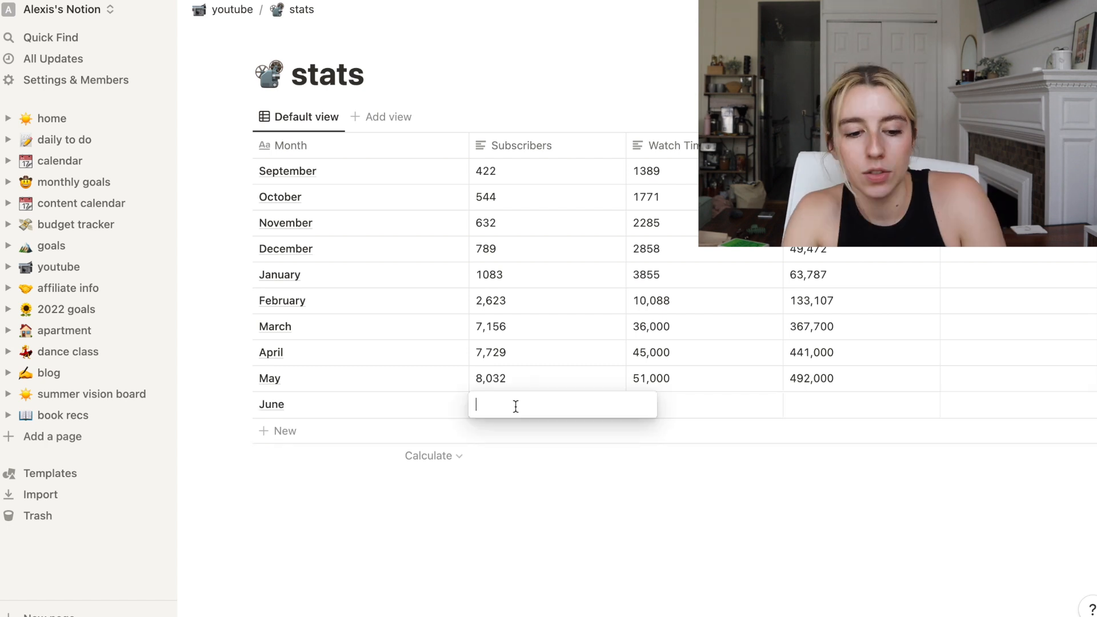
{"action": "type", "text": "8,153"}
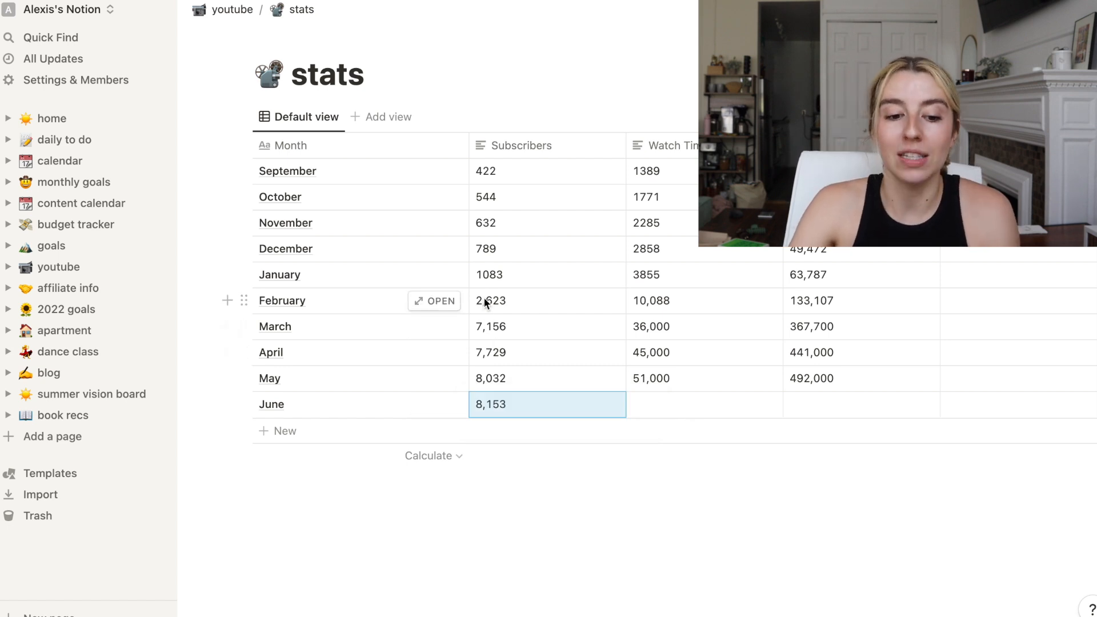
{"action": "mouse_move", "coordinate": [541, 333]}
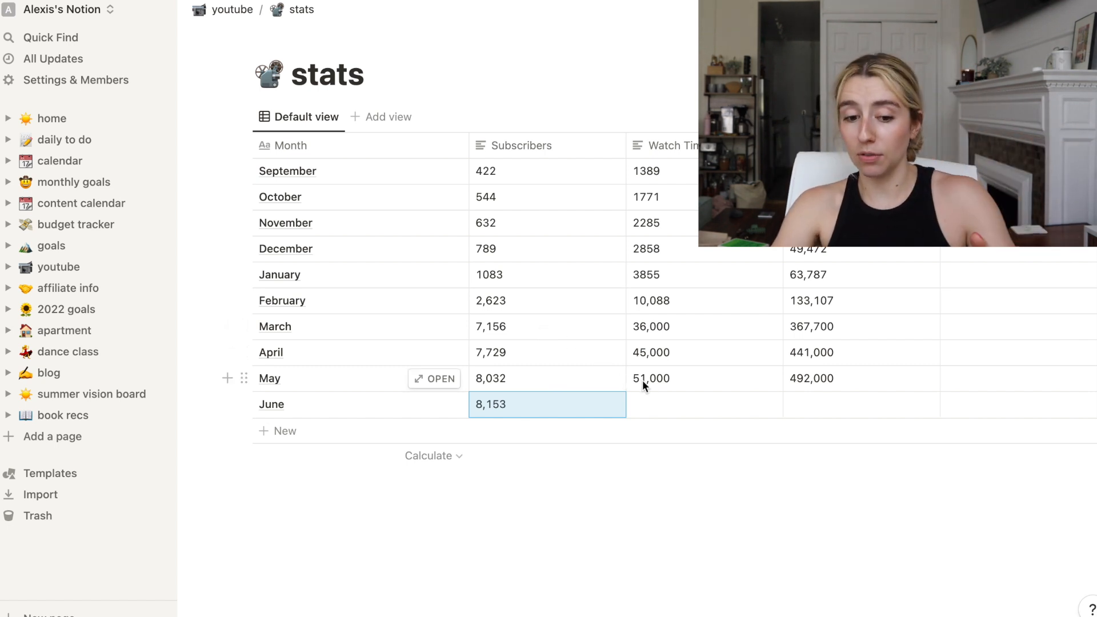
{"action": "mouse_move", "coordinate": [670, 384]}
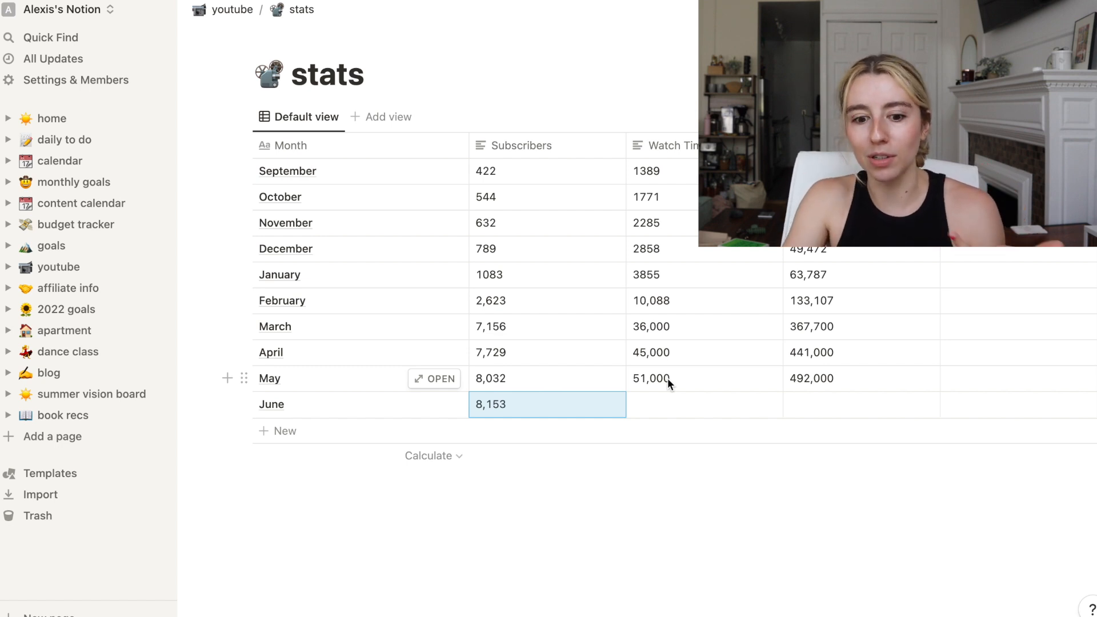
{"action": "left_click", "coordinate": [703, 405]}
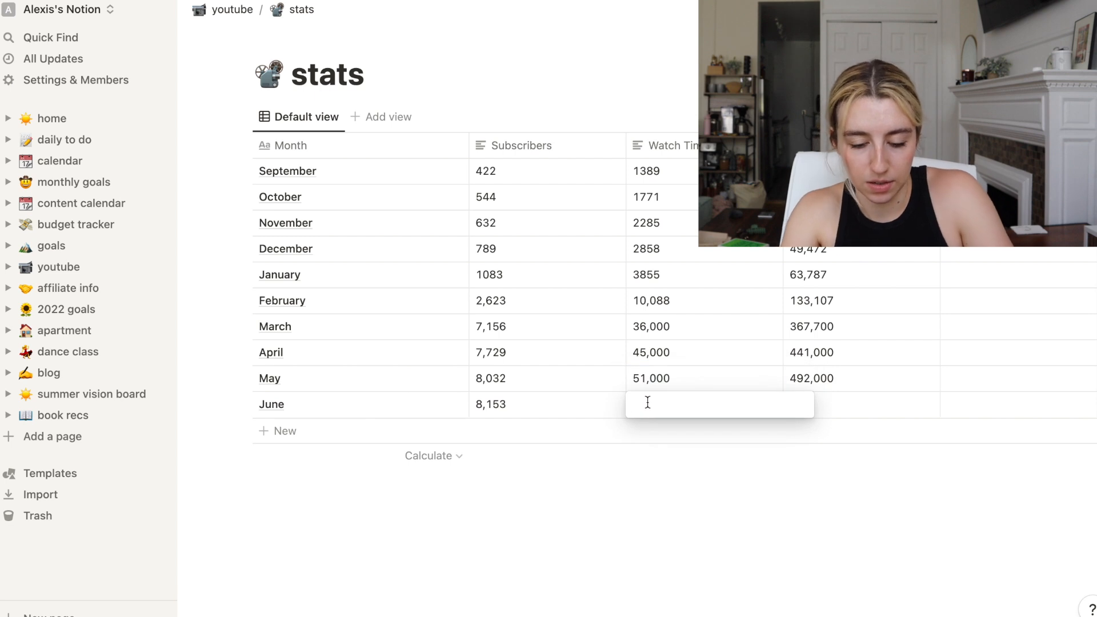
{"action": "type", "text": "55,813"}
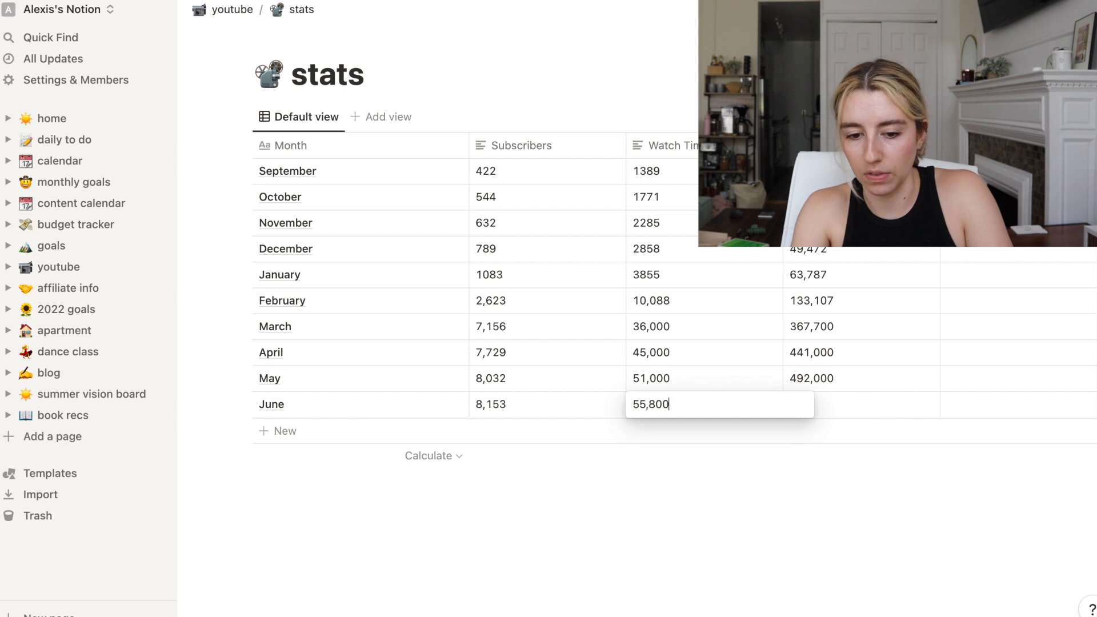
{"action": "left_click", "coordinate": [860, 404]}
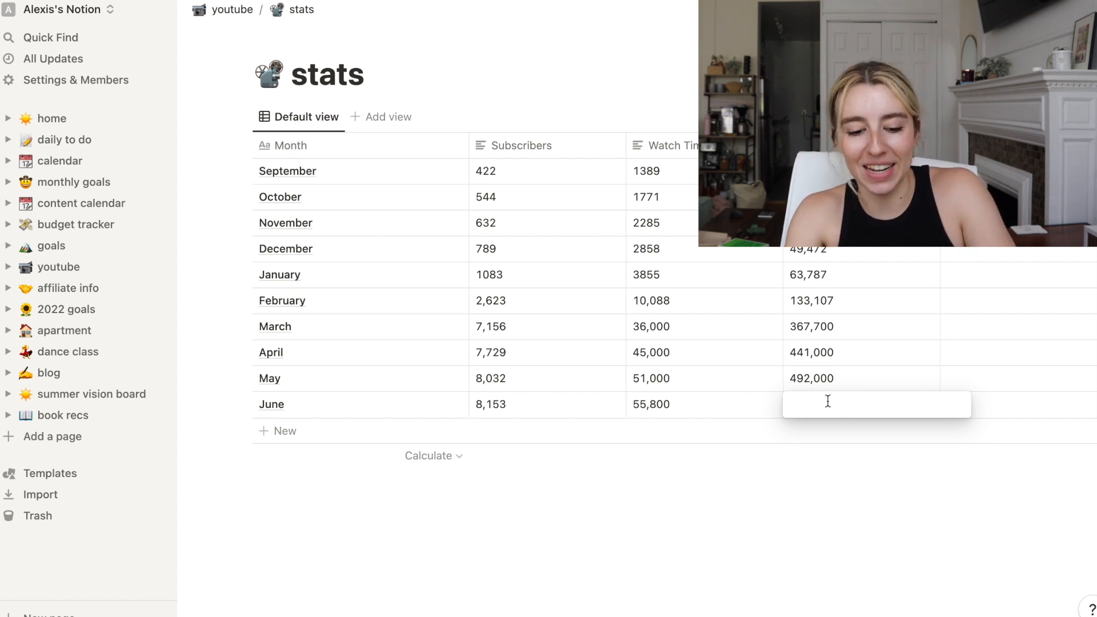
{"action": "type", "text": "534,"}
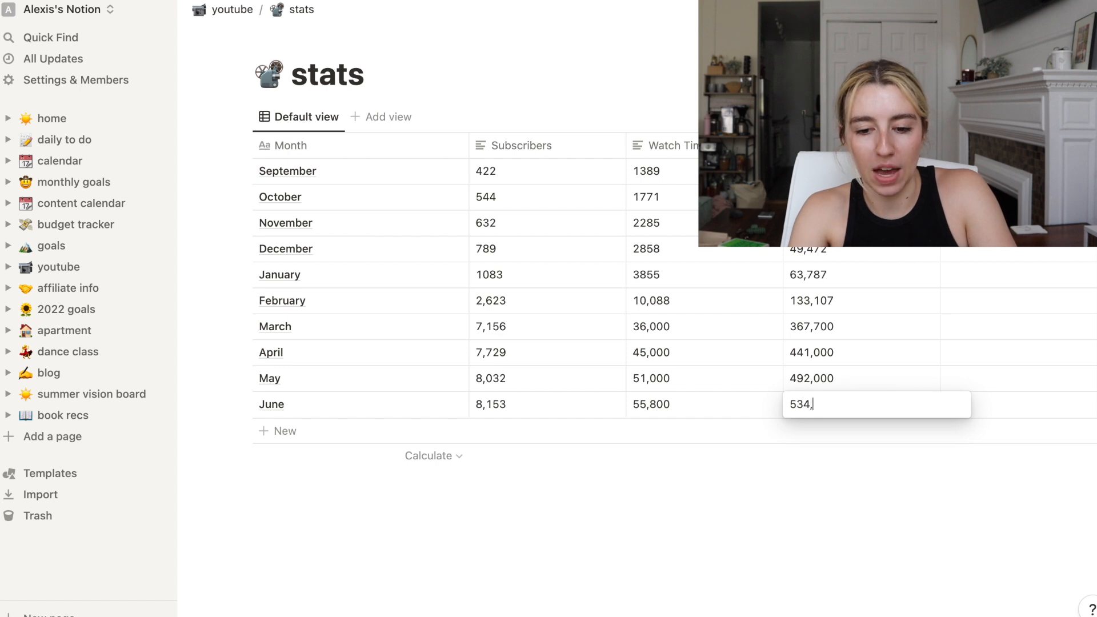
{"action": "type", "text": "000"}
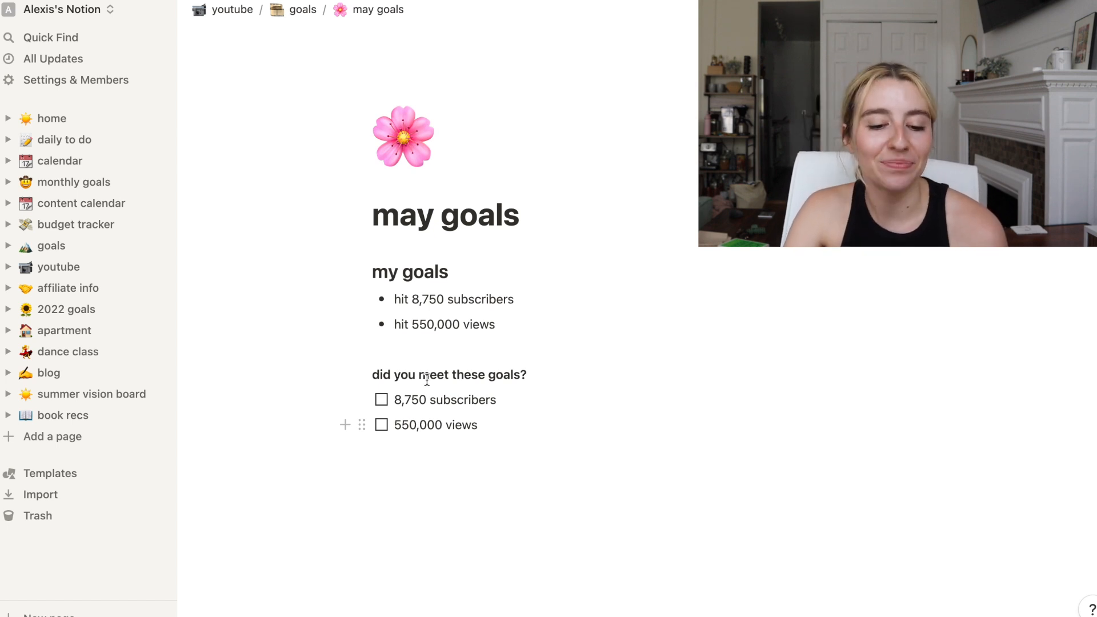
Rewrite may goals as june goals with a sun icon, 8,500 subscribers and 565,000 views targets.
{"action": "left_click", "coordinate": [299, 10]}
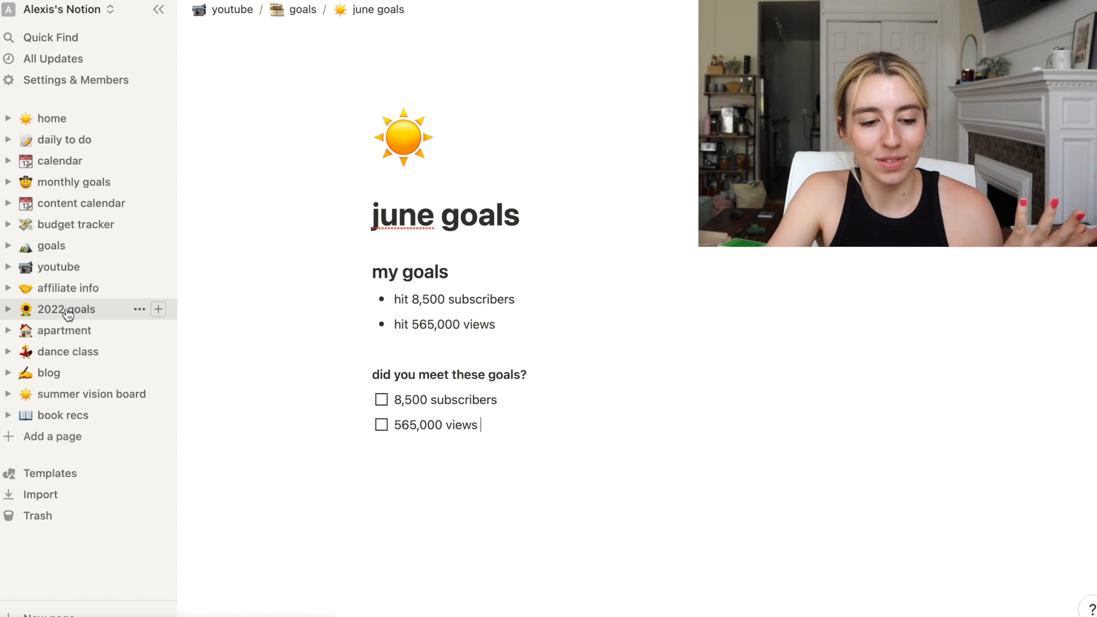
Review the 2022 goals page through its Self, Money, Family, Creativity/Hobby and Lifestyle sections.
{"action": "left_click", "coordinate": [66, 309]}
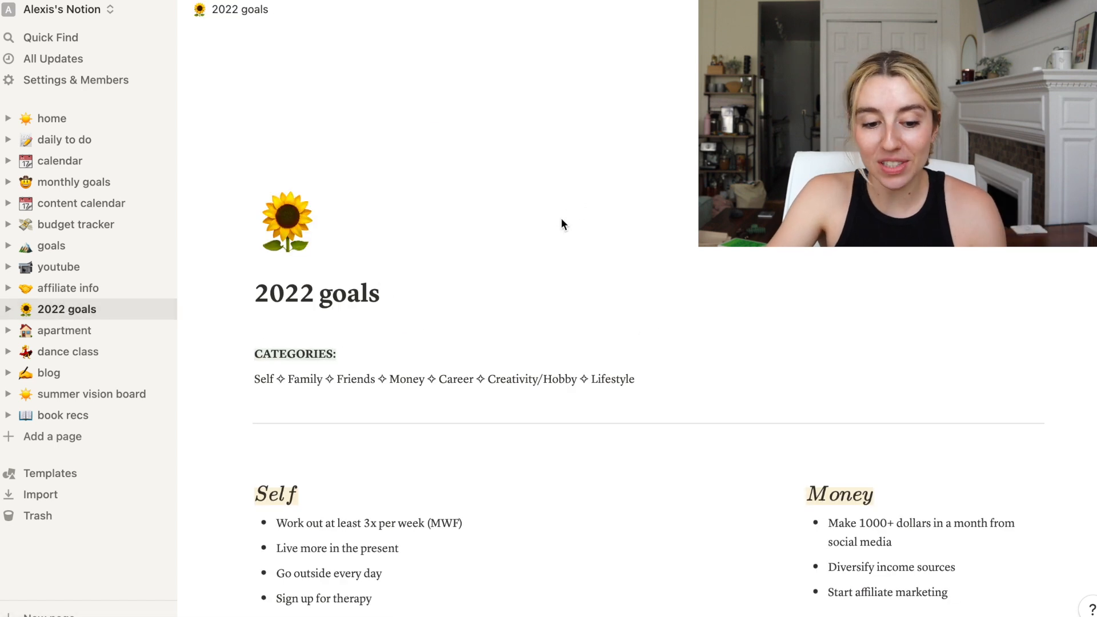
{"action": "scroll", "scroll_direction": "down", "scroll_amount": 3}
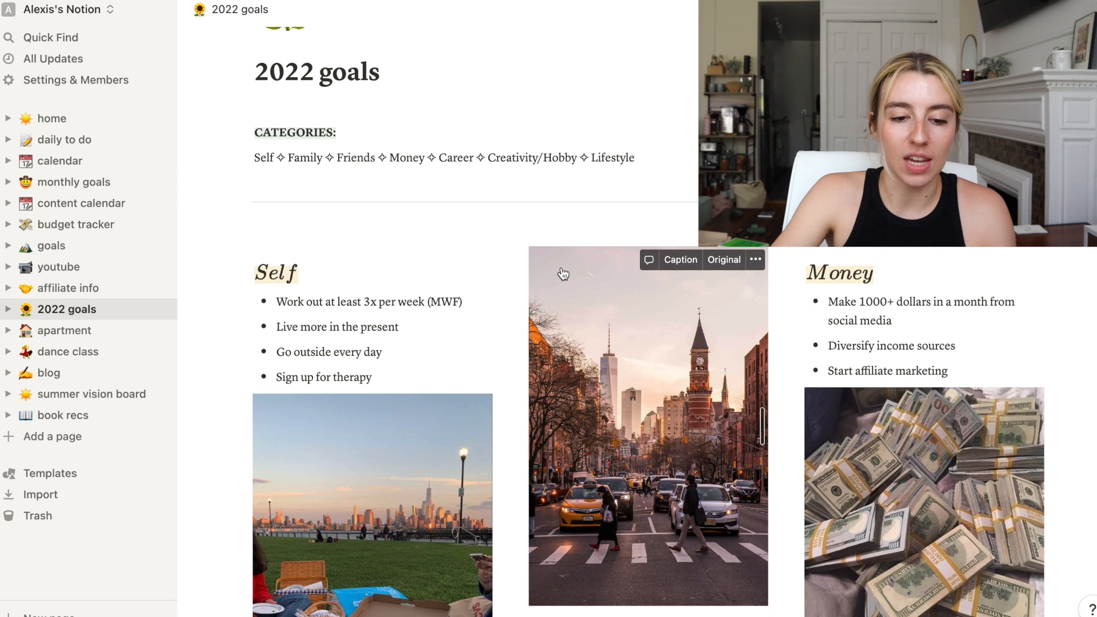
{"action": "scroll", "scroll_direction": "down", "scroll_amount": 3}
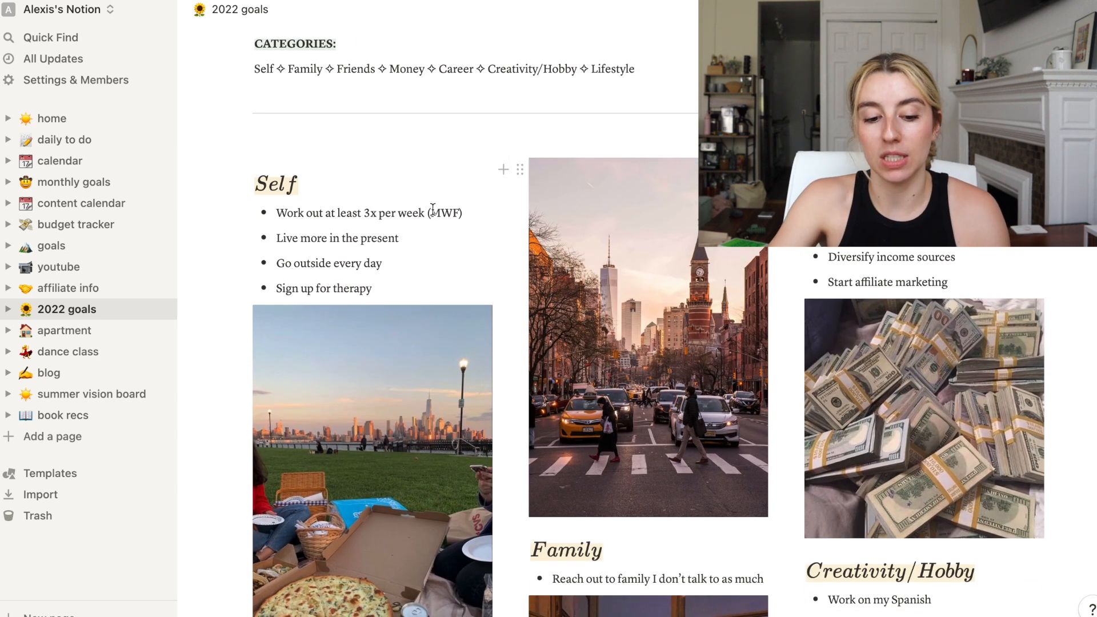
{"action": "scroll", "scroll_direction": "down", "scroll_amount": 3}
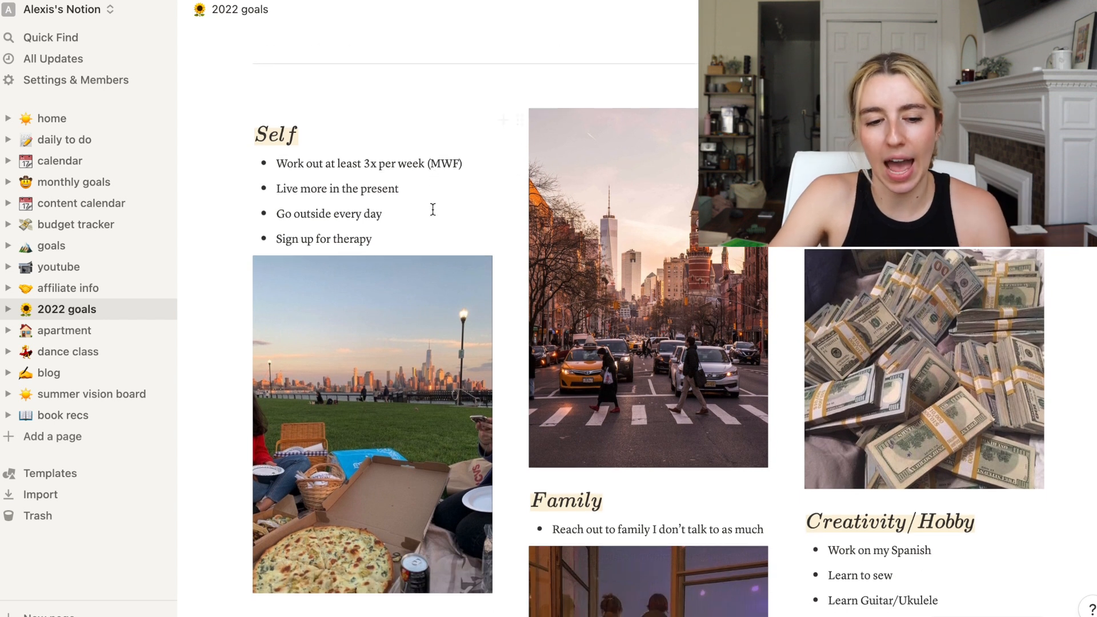
{"action": "scroll", "scroll_direction": "down", "scroll_amount": 3}
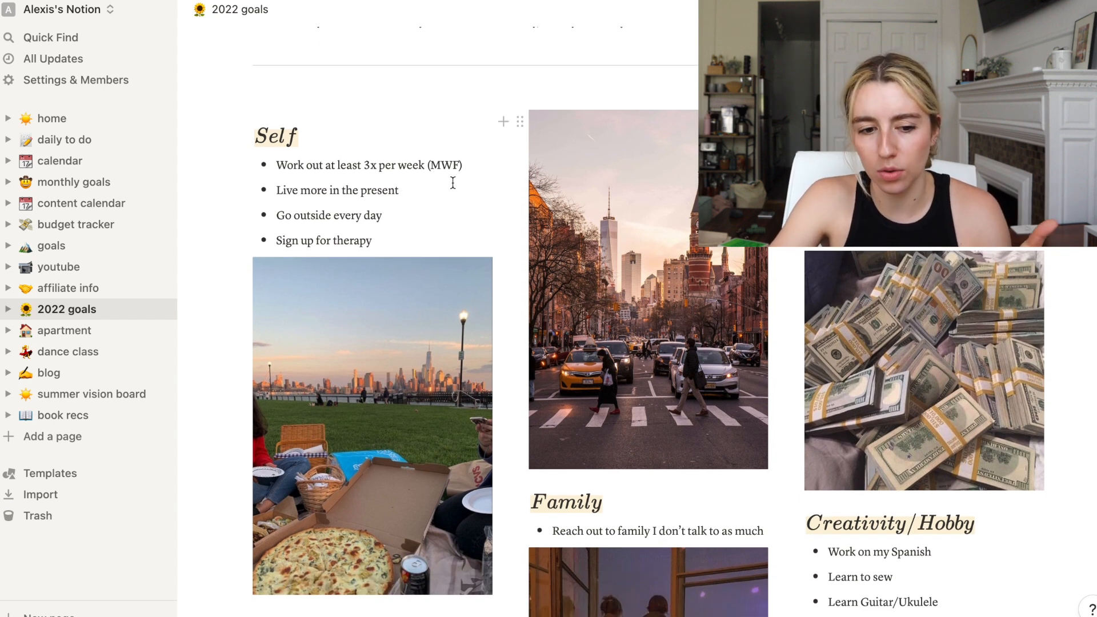
{"action": "scroll", "scroll_direction": "down", "scroll_amount": 3}
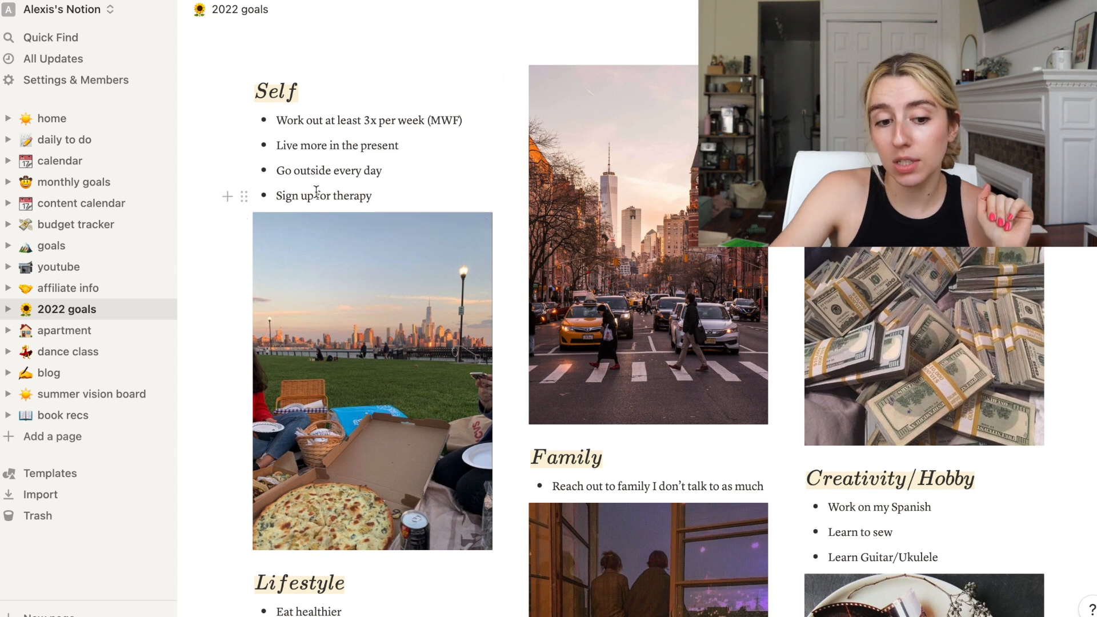
{"action": "mouse_move", "coordinate": [319, 91]}
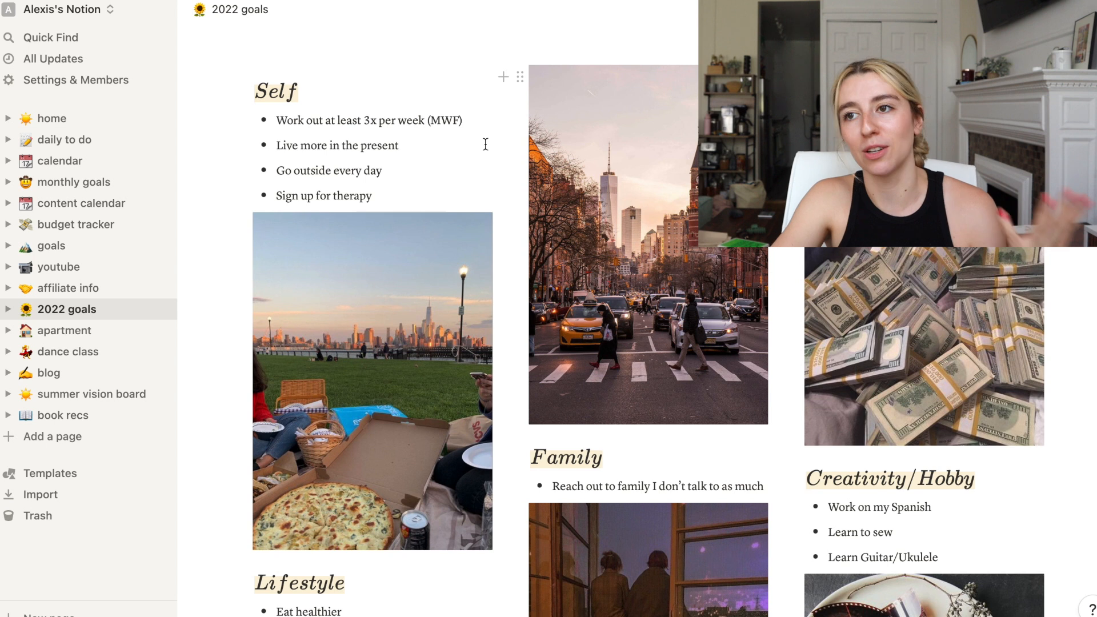
Tick the coffee table and TV wire cover on the apartment's things i still need list, then go to blog.
{"action": "left_click", "coordinate": [64, 330]}
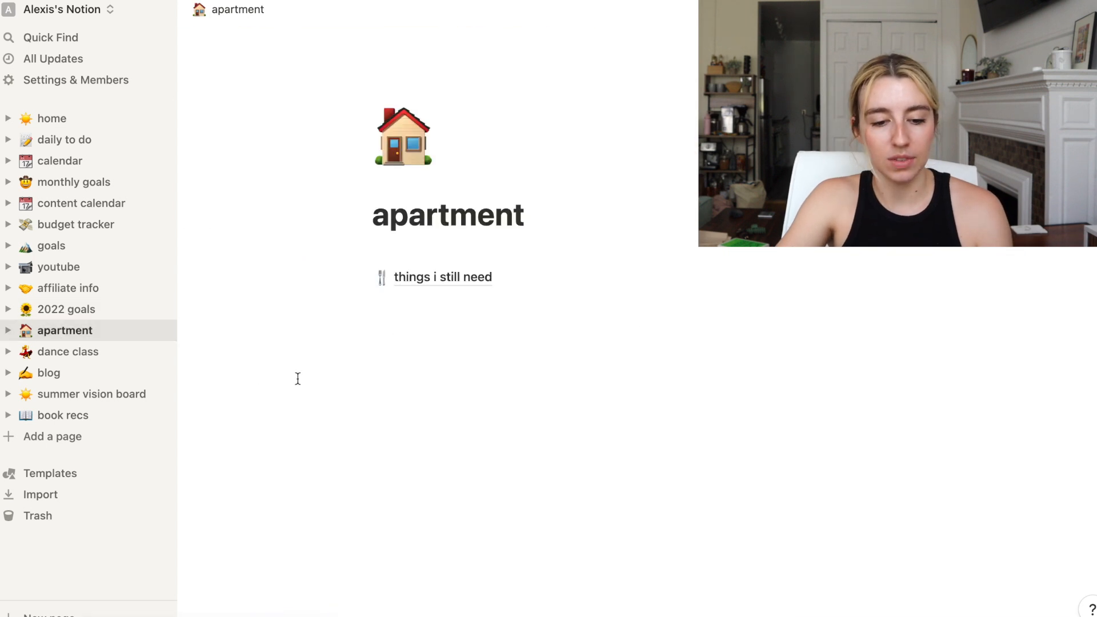
{"action": "left_click", "coordinate": [442, 276]}
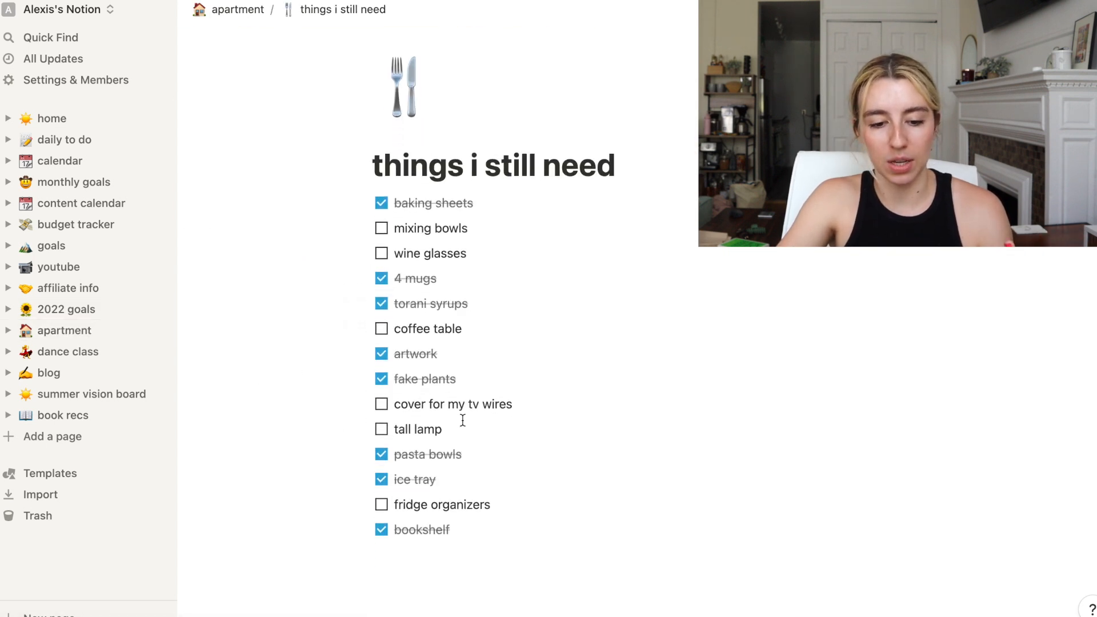
{"action": "left_click", "coordinate": [382, 405]}
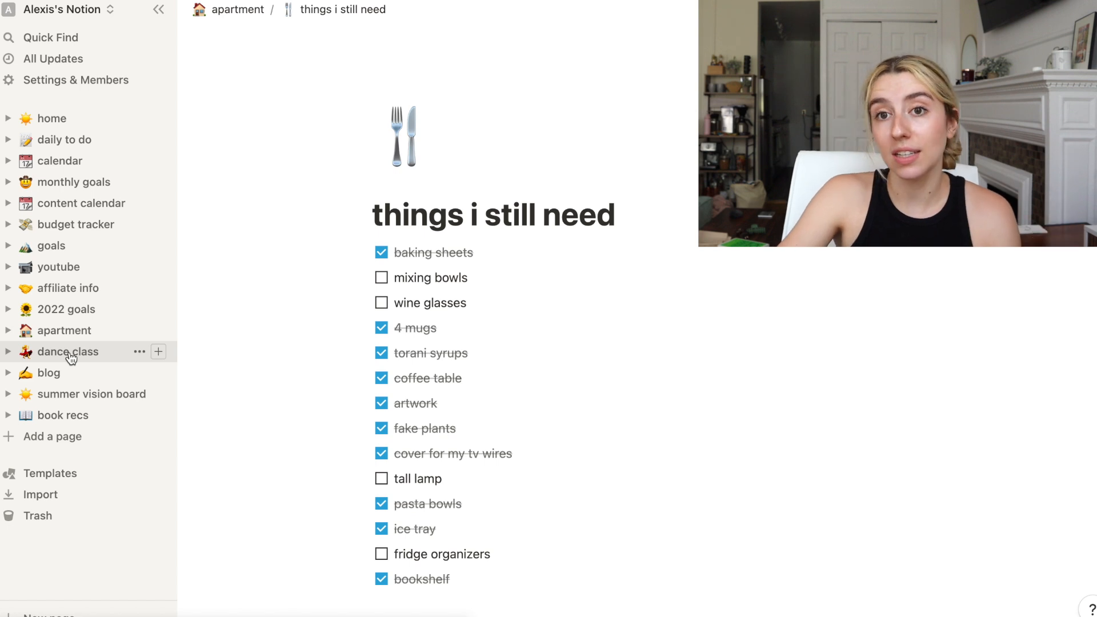
{"action": "left_click", "coordinate": [48, 373]}
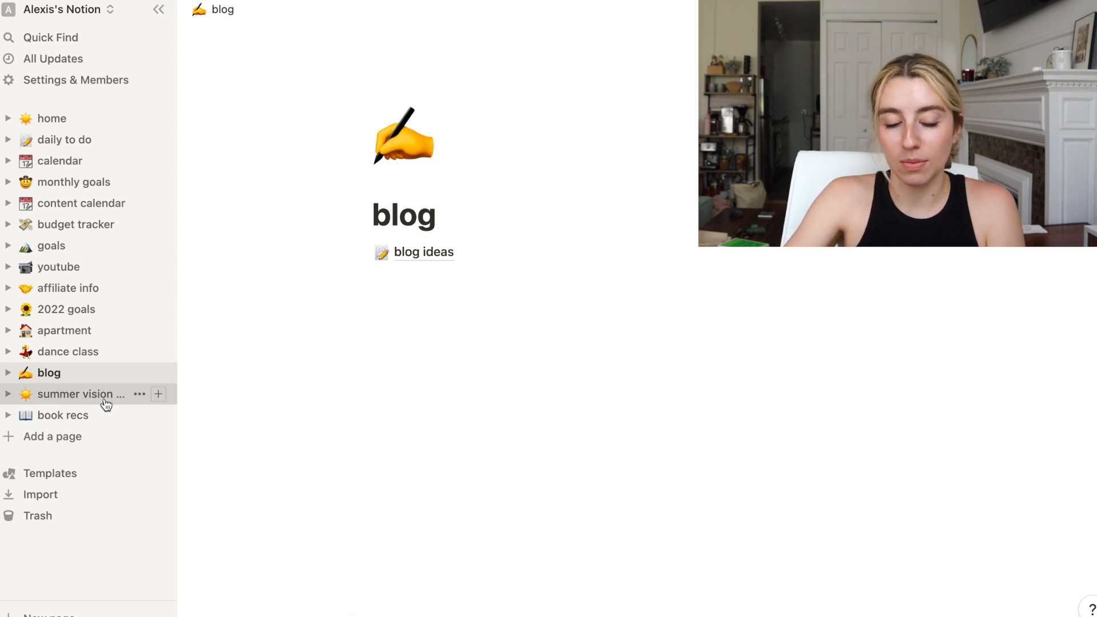
Browse the summer vision board collage, then move to the book recs list of nine titles.
{"action": "left_click", "coordinate": [80, 393]}
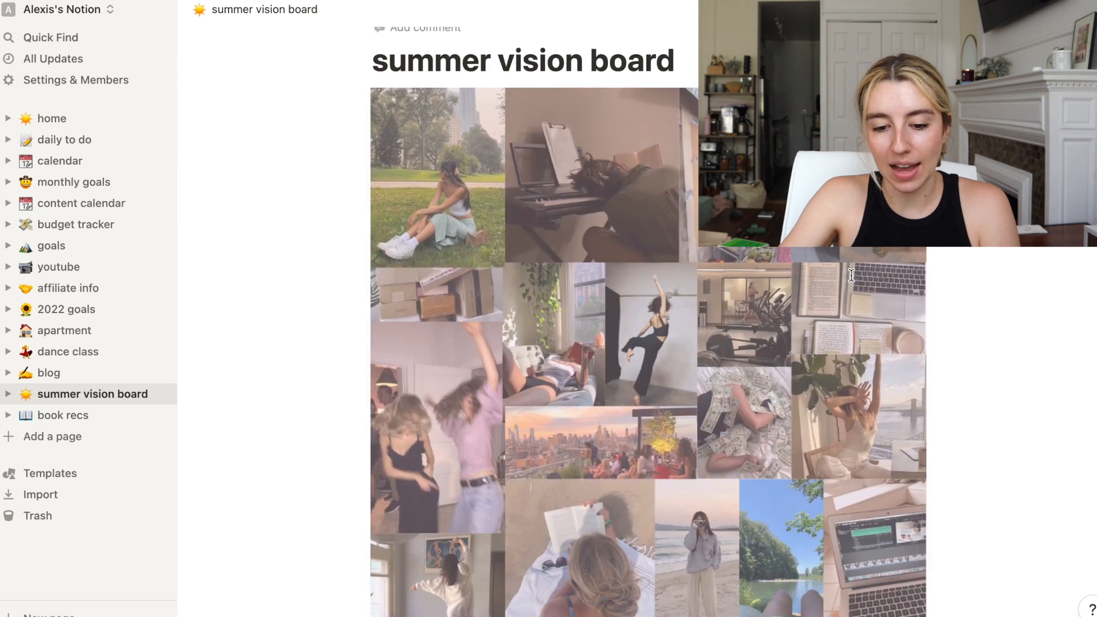
{"action": "scroll", "scroll_direction": "down", "scroll_amount": 3}
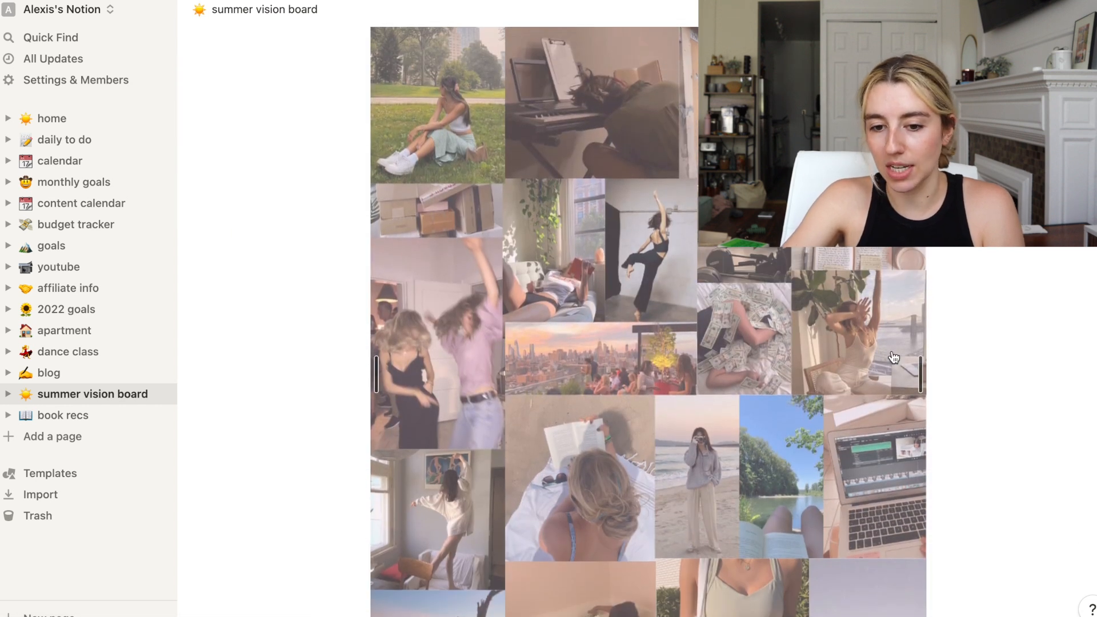
{"action": "scroll", "scroll_direction": "down", "scroll_amount": 3}
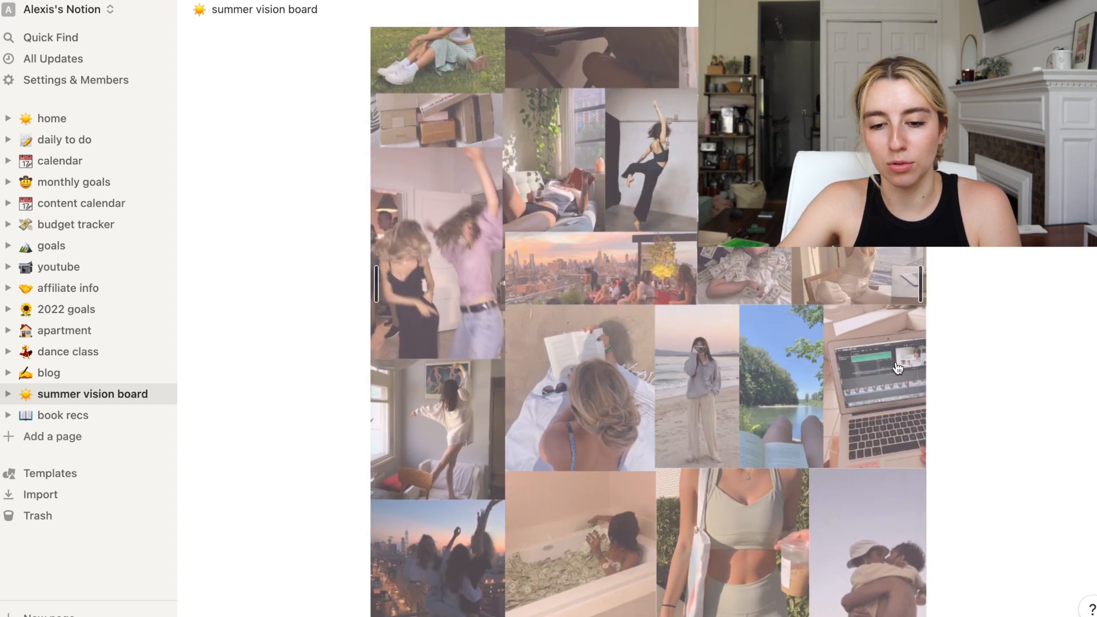
{"action": "left_click", "coordinate": [62, 416]}
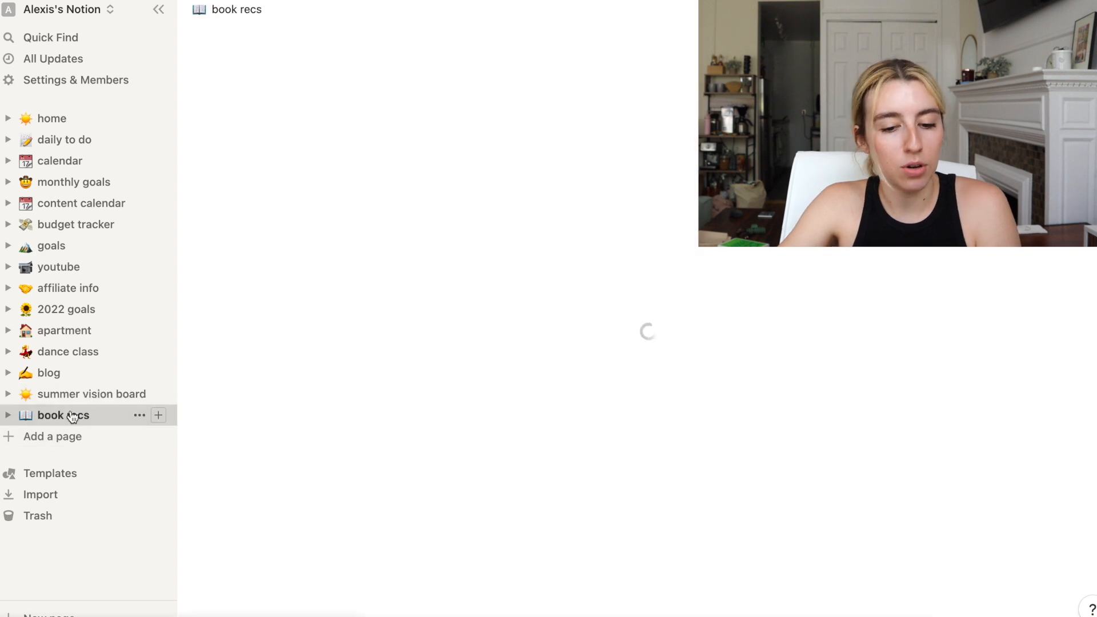
{"action": "left_click", "coordinate": [60, 416]}
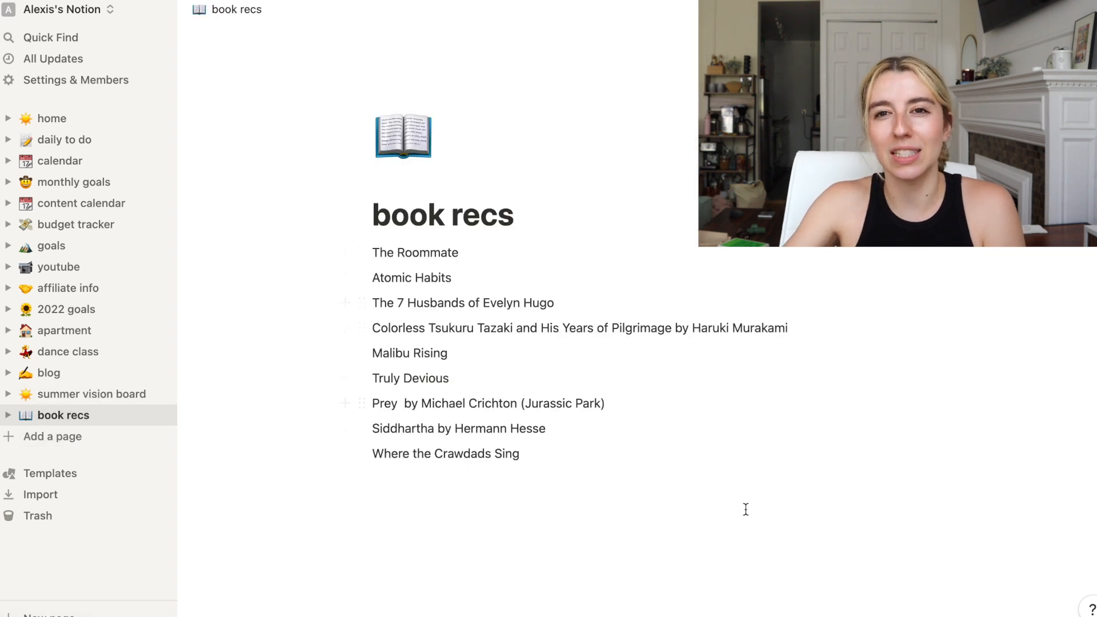